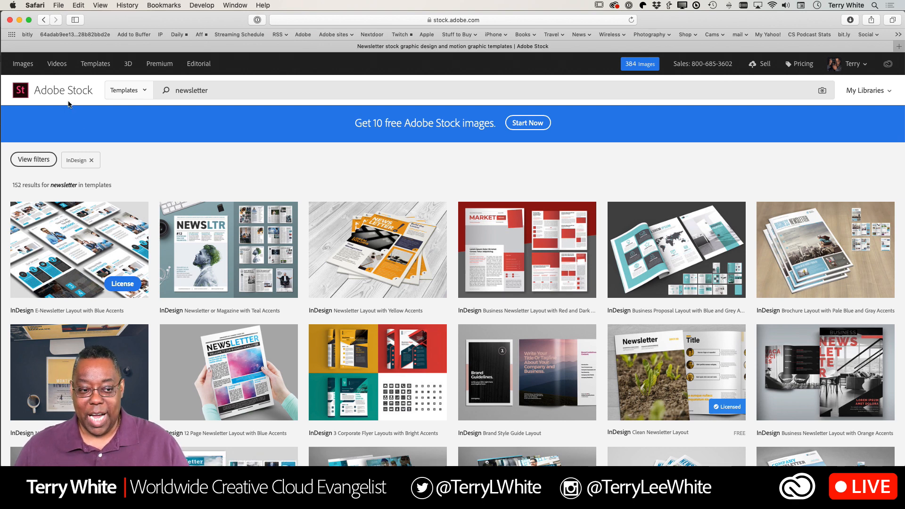
{"action": "mouse_move", "coordinate": [202, 144]}
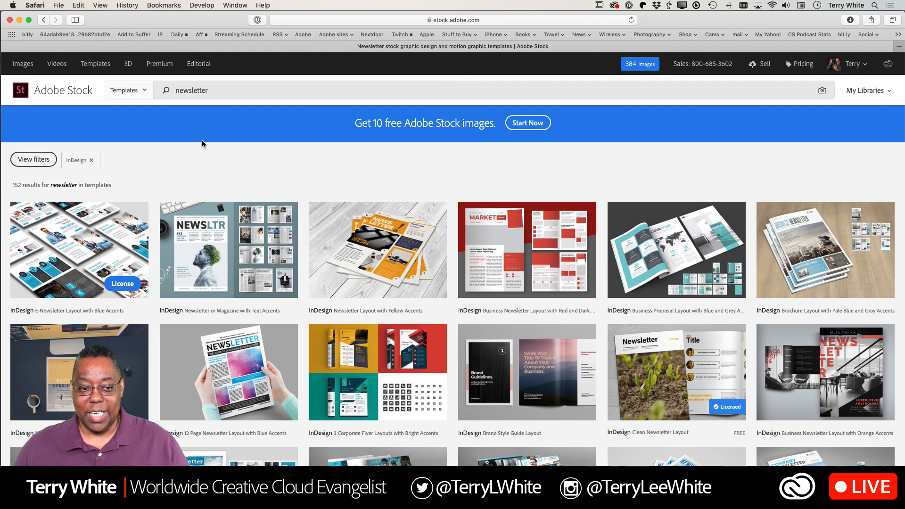
{"action": "mouse_move", "coordinate": [137, 139]}
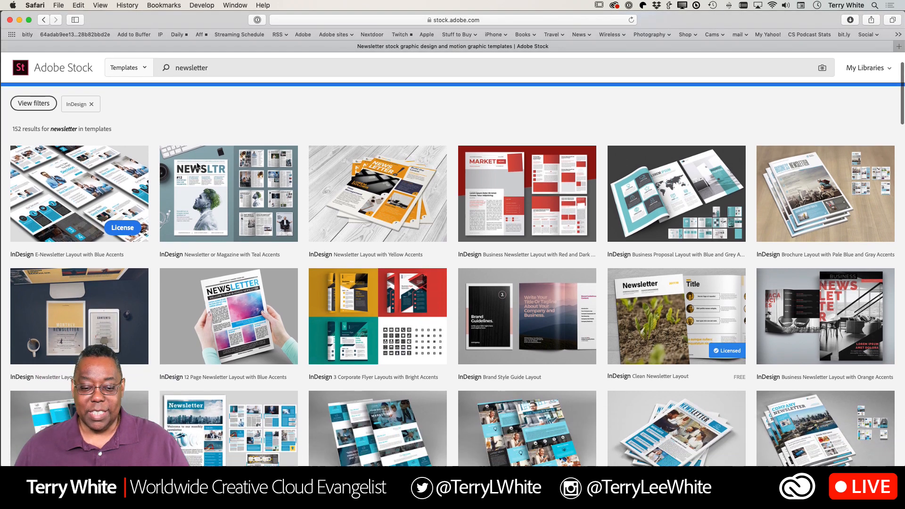
Step: Scroll the 152 newsletter template results toward the Newsletter Layout with Green Accents template
{"action": "scroll", "scroll_direction": "down", "scroll_amount": 3}
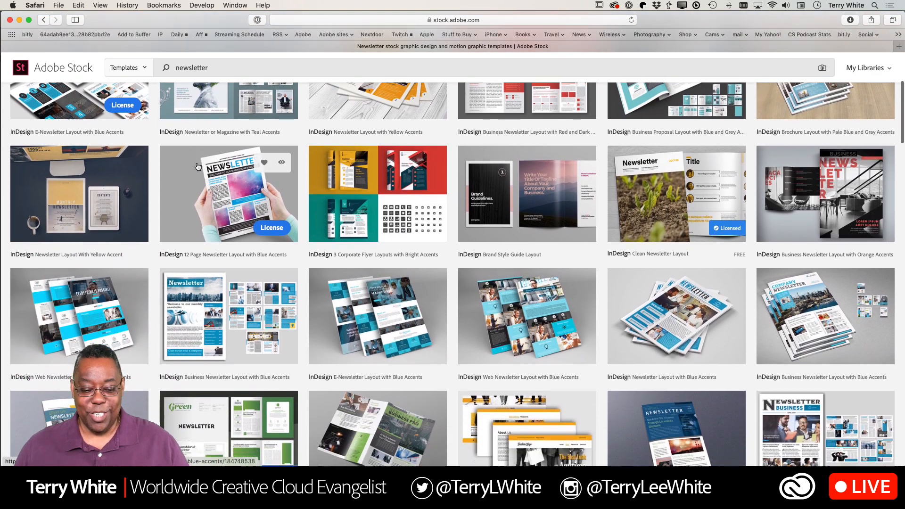
{"action": "scroll", "scroll_direction": "down", "scroll_amount": 3}
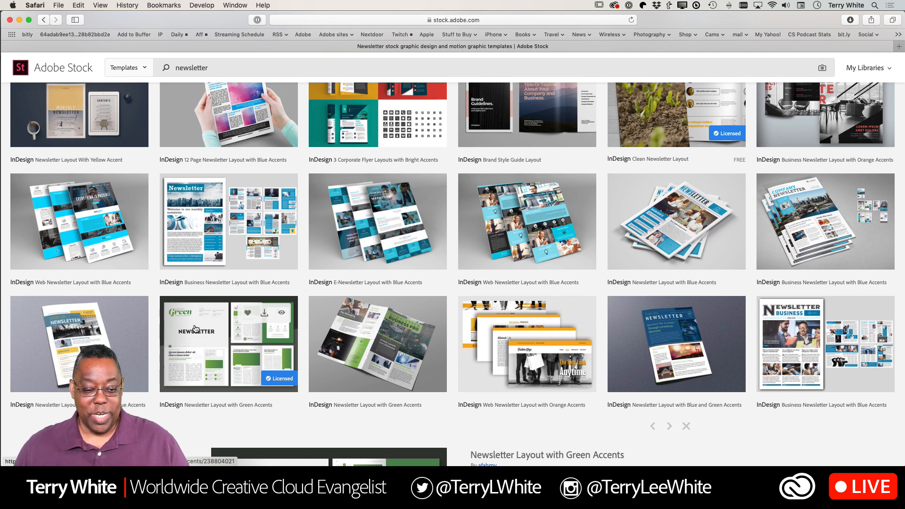
{"action": "mouse_move", "coordinate": [214, 331]}
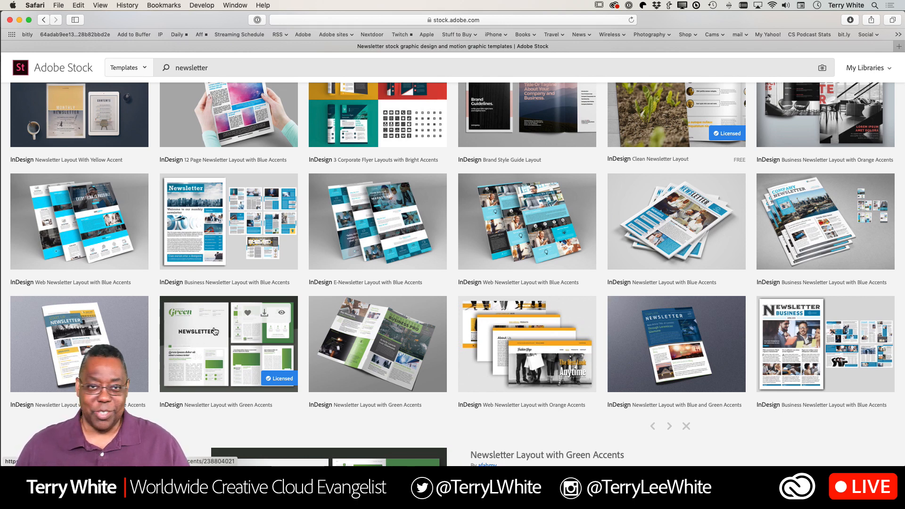
{"action": "mouse_move", "coordinate": [246, 335]}
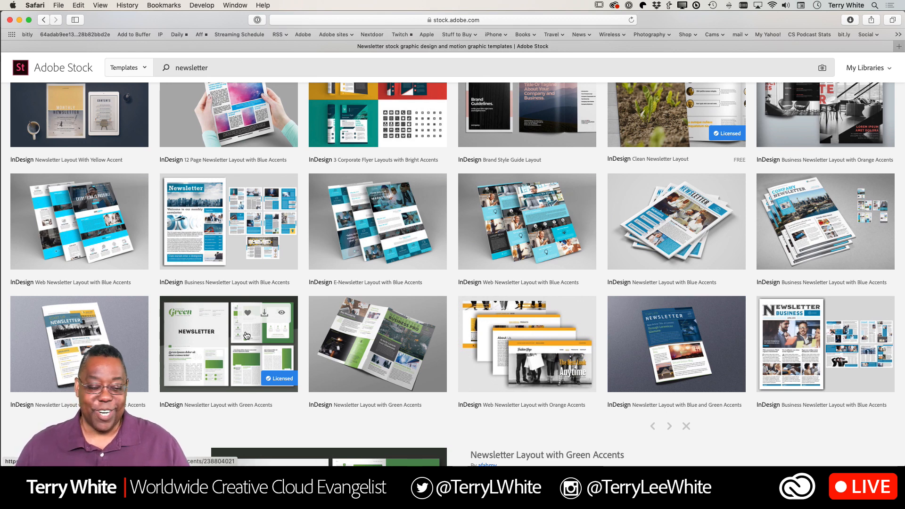
{"action": "mouse_move", "coordinate": [255, 366]}
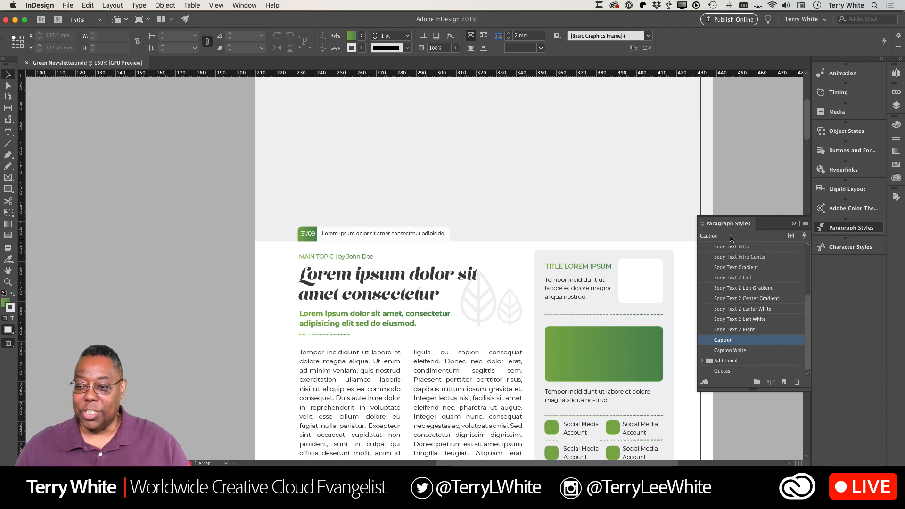
{"action": "mouse_move", "coordinate": [734, 288]}
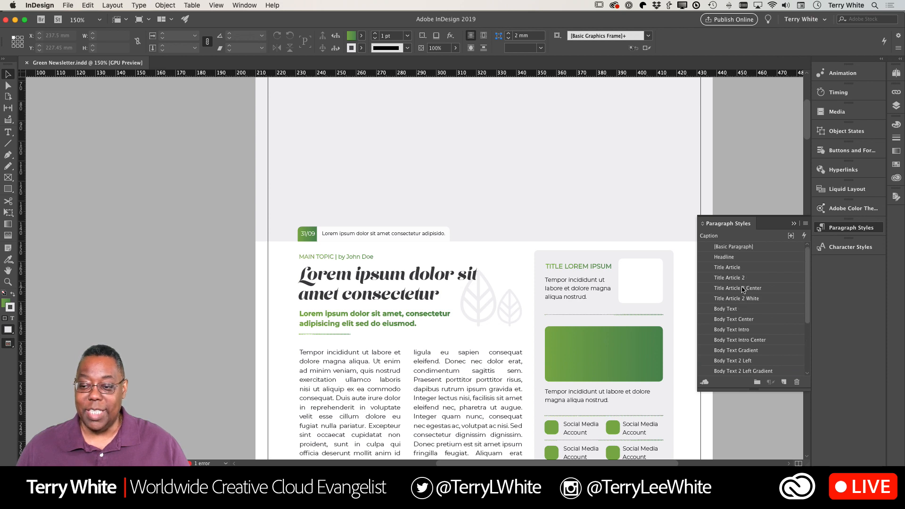
{"action": "mouse_move", "coordinate": [709, 267]}
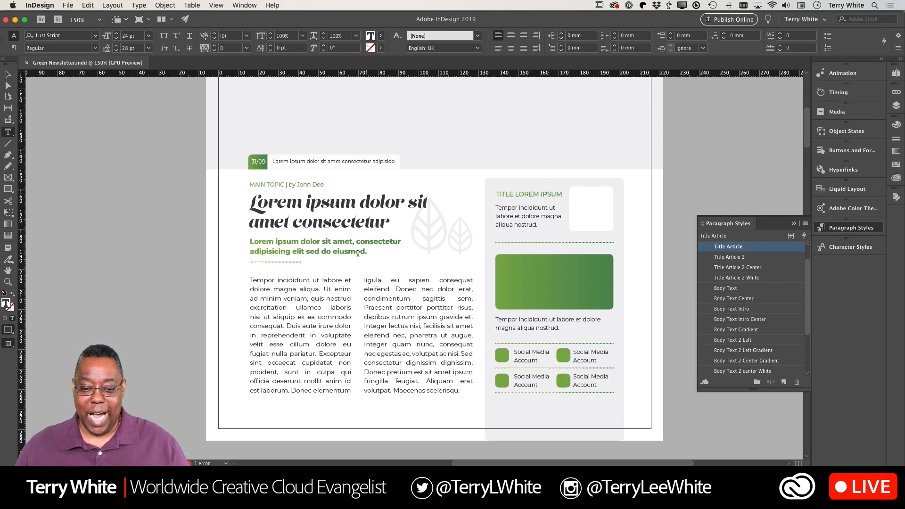
Step: Inspect the paragraph styles of the byline, column body, centered body and bold green intro text
{"action": "left_click", "coordinate": [744, 350]}
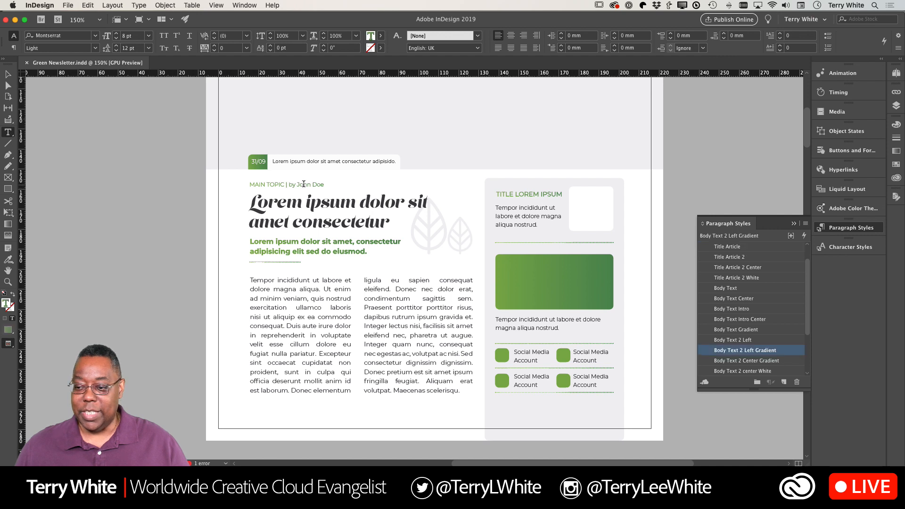
{"action": "mouse_move", "coordinate": [744, 359]}
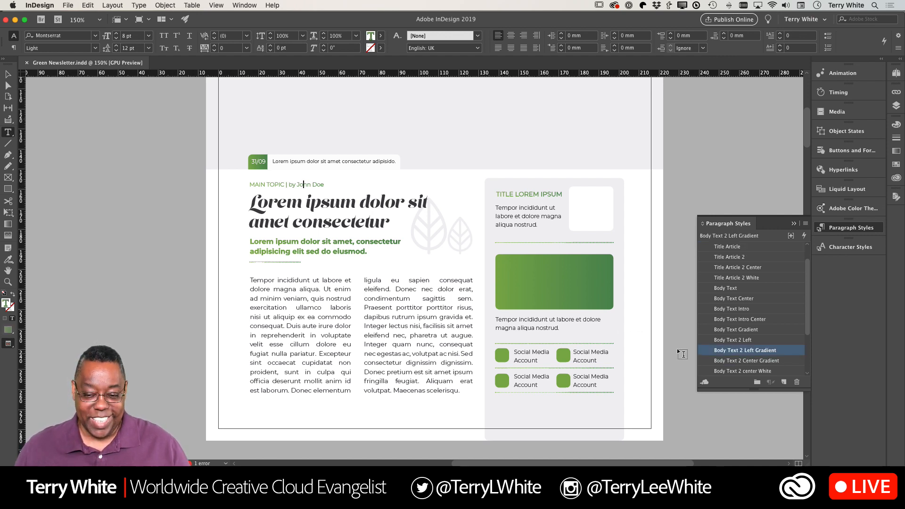
{"action": "left_click", "coordinate": [724, 288]}
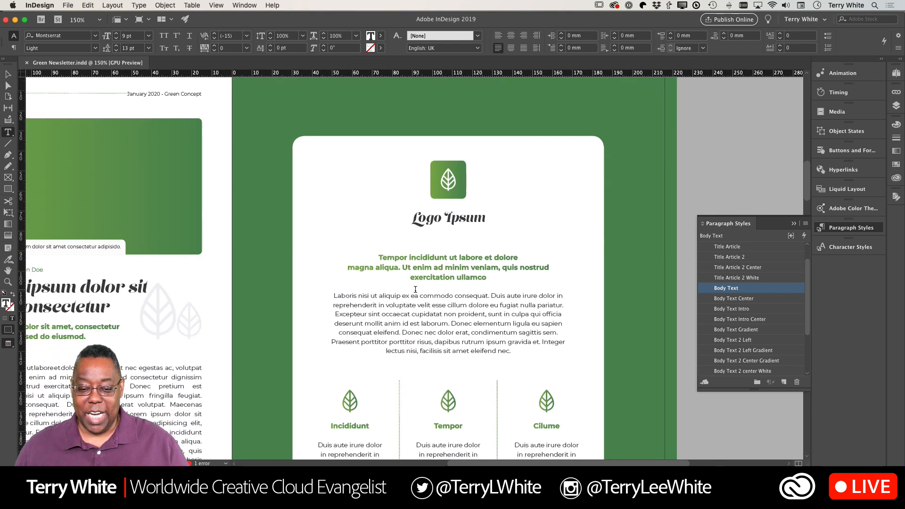
{"action": "left_click", "coordinate": [733, 299]}
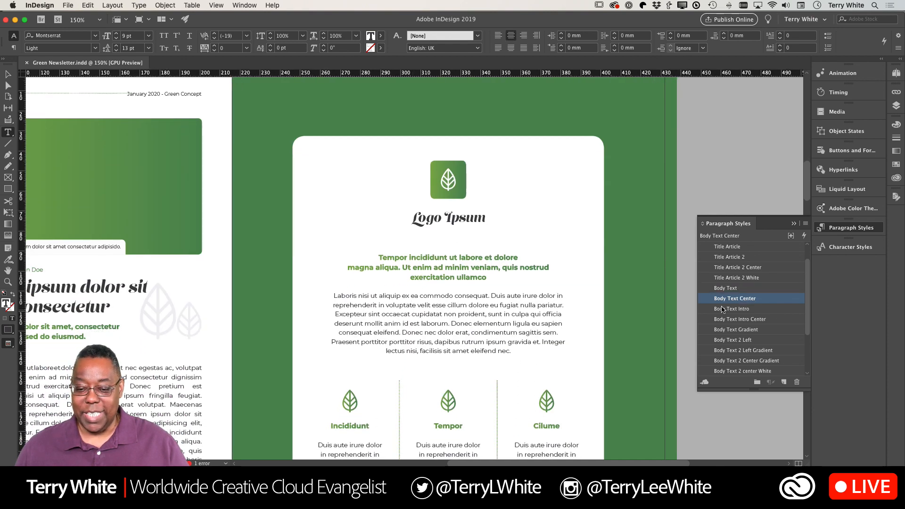
{"action": "left_click", "coordinate": [741, 319]}
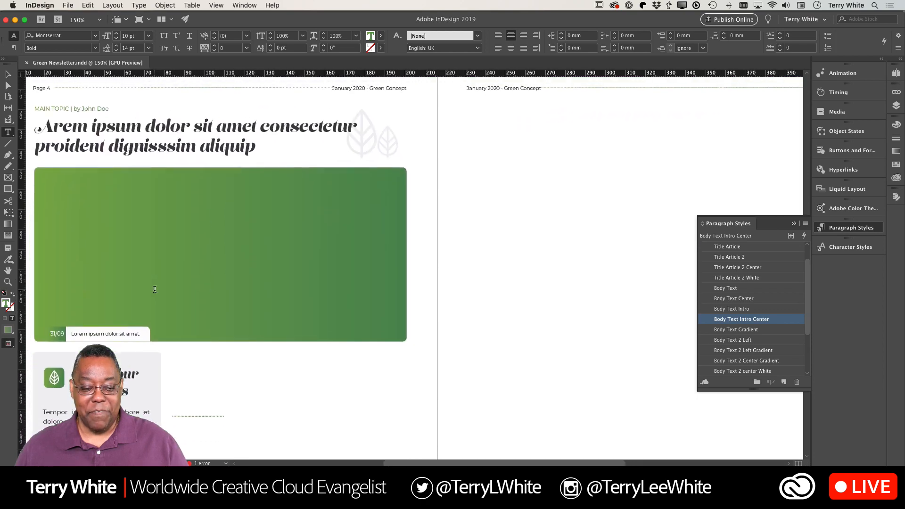
Step: Scroll through the page 4–5 spread to view its empty linked text frames
{"action": "scroll", "scroll_direction": "down", "scroll_amount": 3}
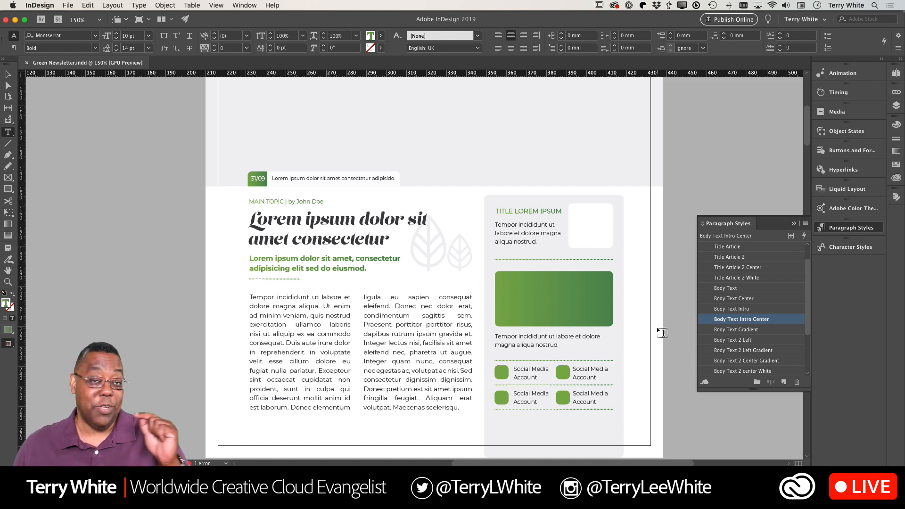
{"action": "scroll", "scroll_direction": "down", "scroll_amount": 3}
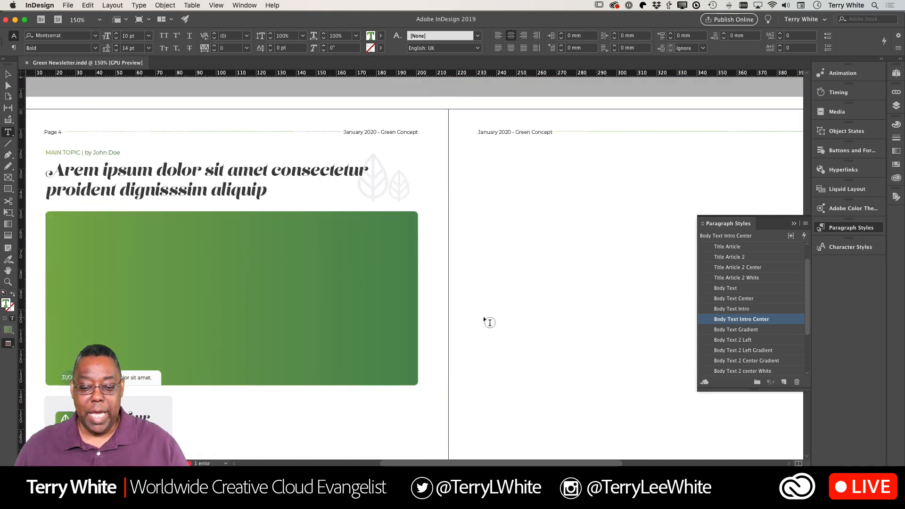
{"action": "scroll", "scroll_direction": "down", "scroll_amount": 3}
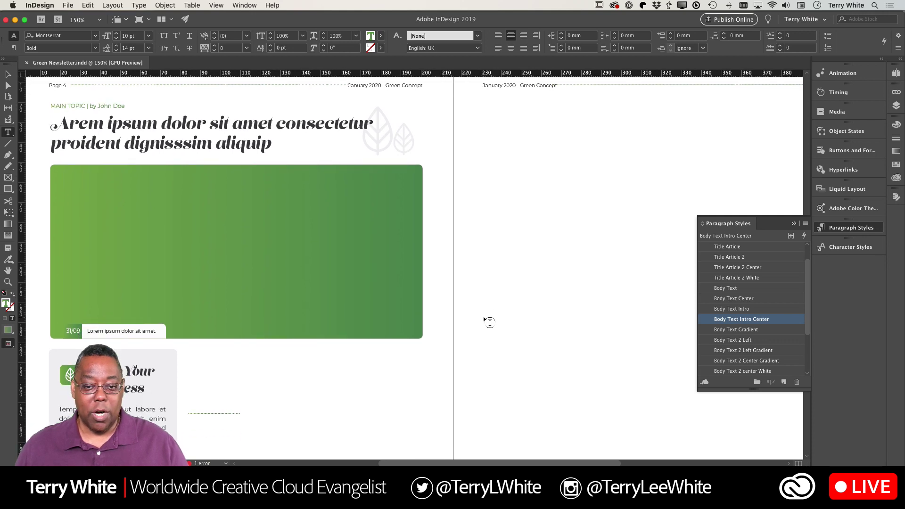
{"action": "scroll", "scroll_direction": "down", "scroll_amount": 3}
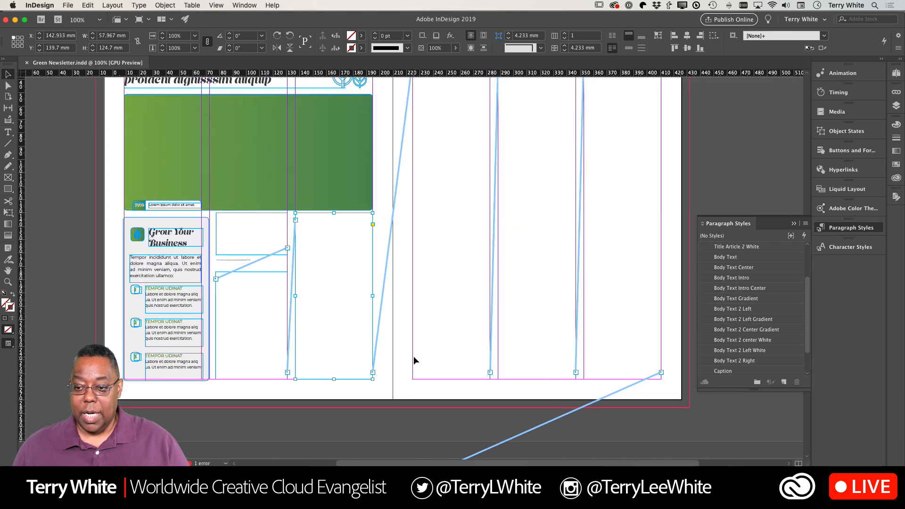
{"action": "scroll", "scroll_direction": "down", "scroll_amount": 3}
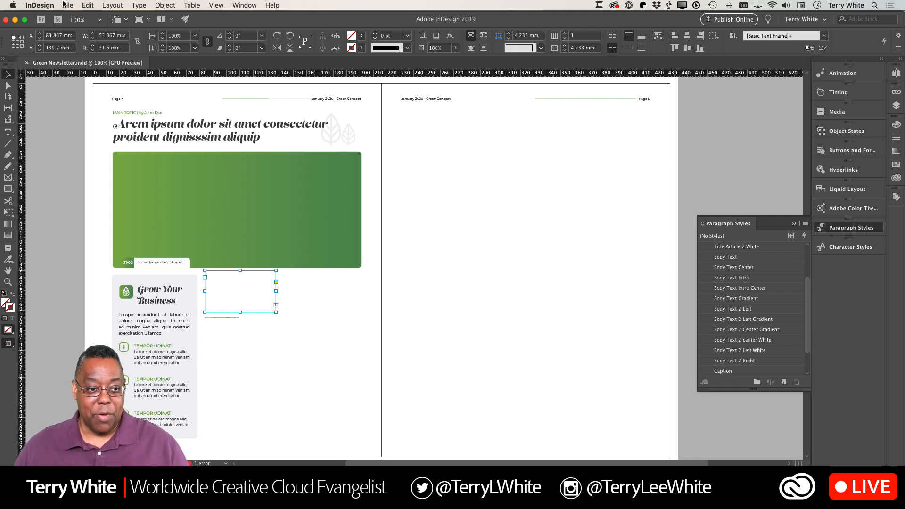
Step: Place 'Shoot Outside Your Comfort Zone.docx' with Show Import Options enabled
{"action": "left_click", "coordinate": [66, 5]}
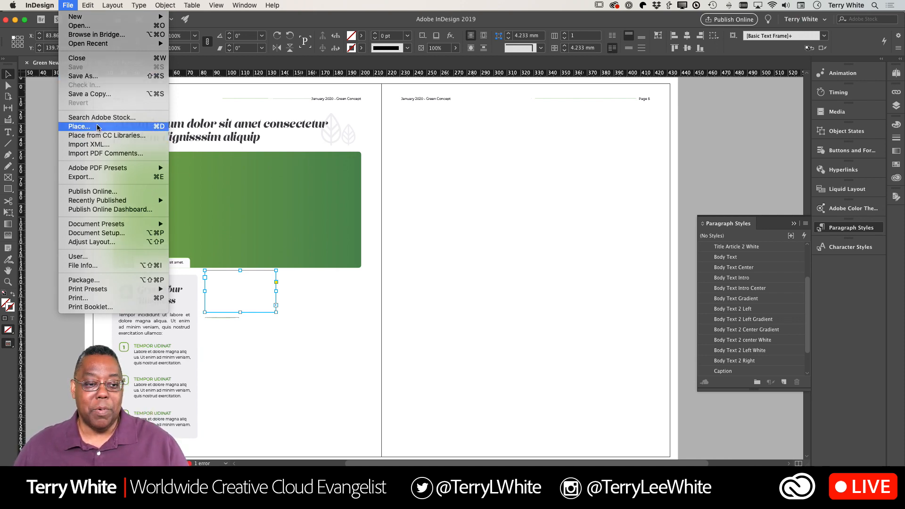
{"action": "left_click", "coordinate": [79, 126]}
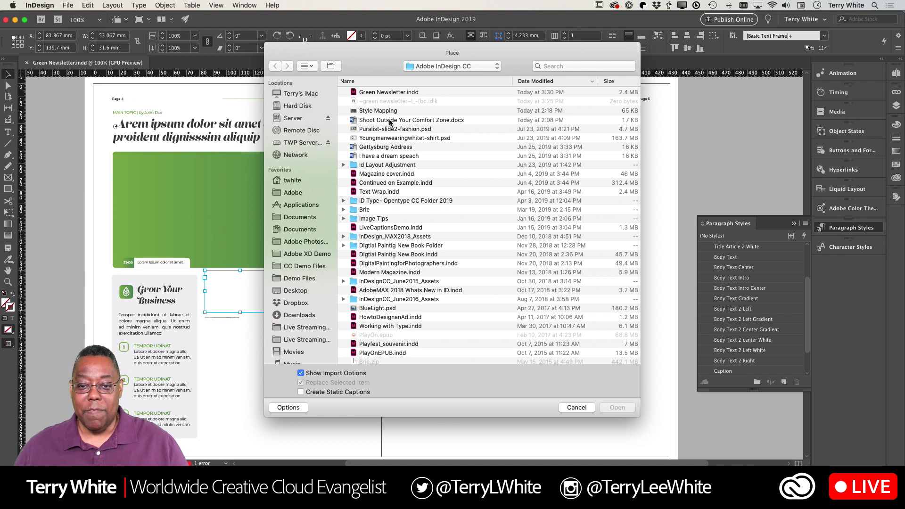
{"action": "left_click", "coordinate": [411, 120]}
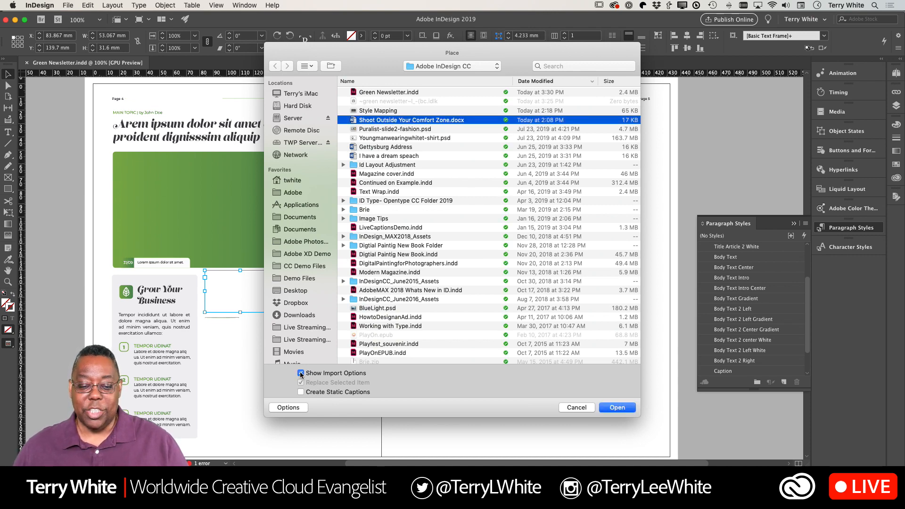
{"action": "left_click", "coordinate": [301, 373]}
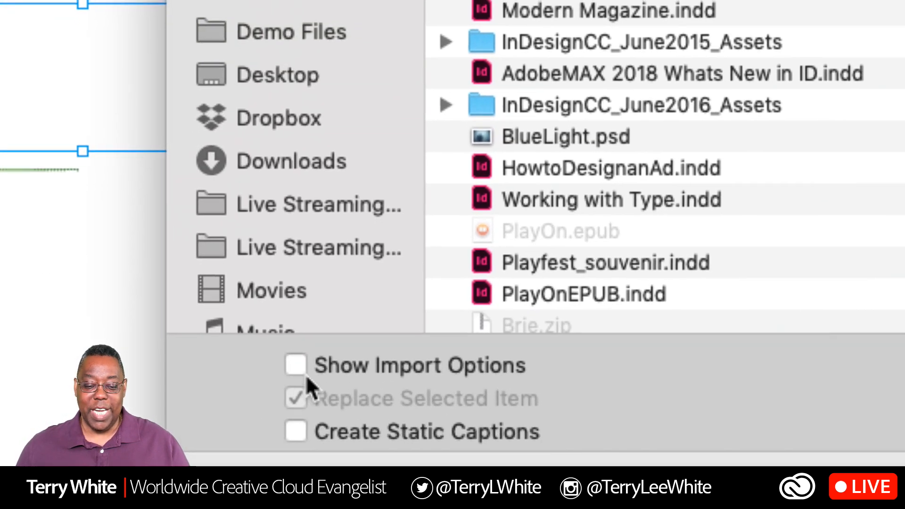
{"action": "left_click", "coordinate": [295, 367]}
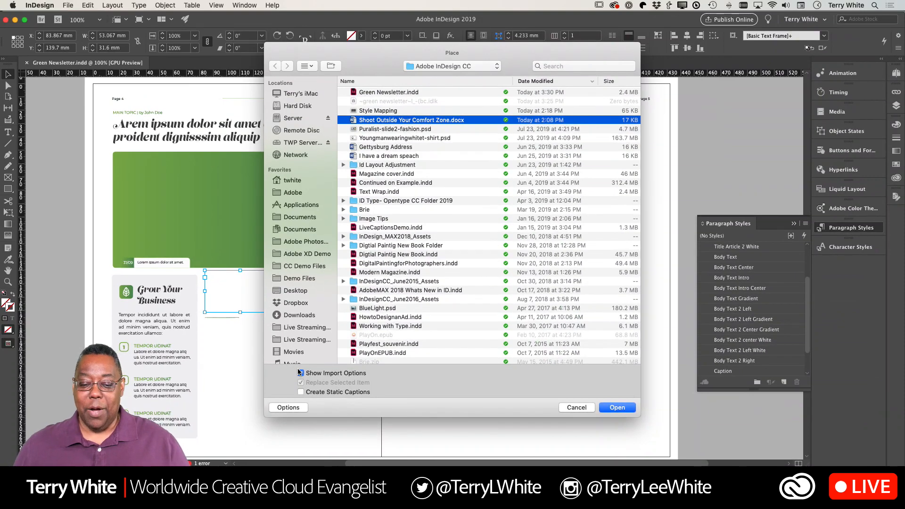
{"action": "left_click", "coordinate": [301, 373]}
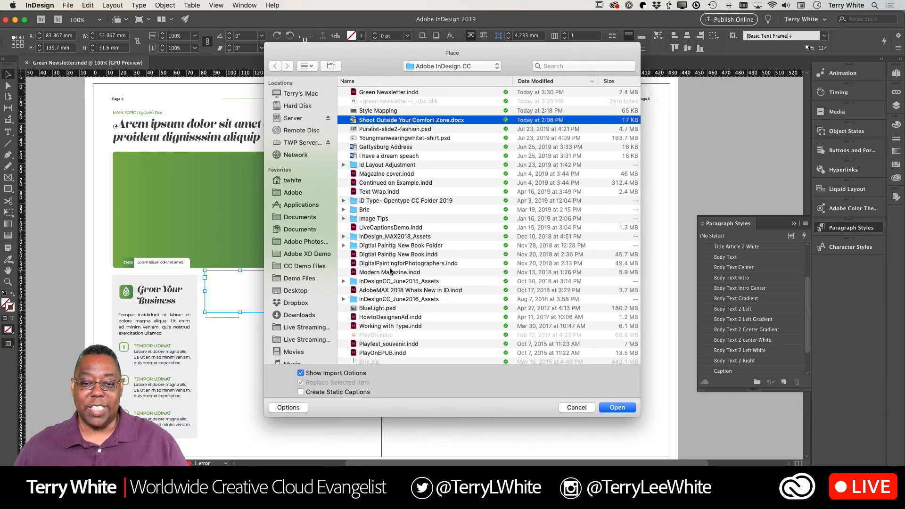
{"action": "mouse_move", "coordinate": [557, 238]}
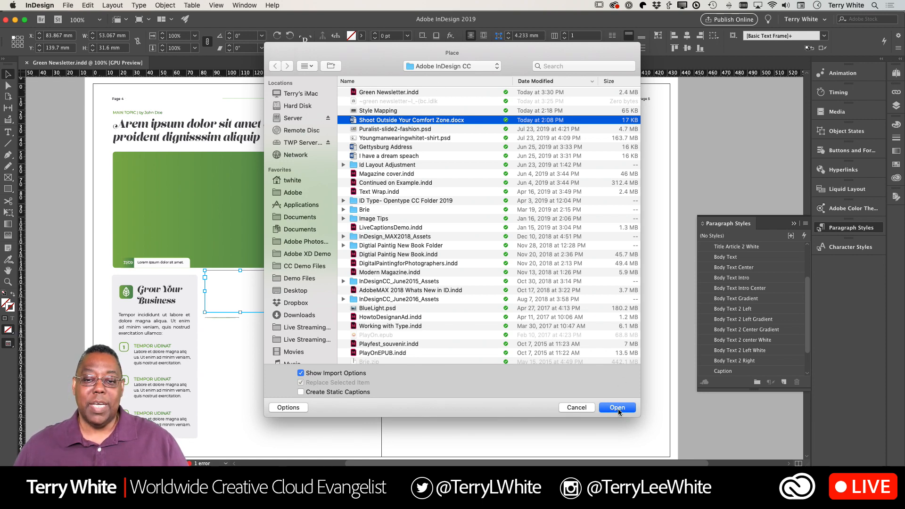
{"action": "left_click", "coordinate": [616, 407]}
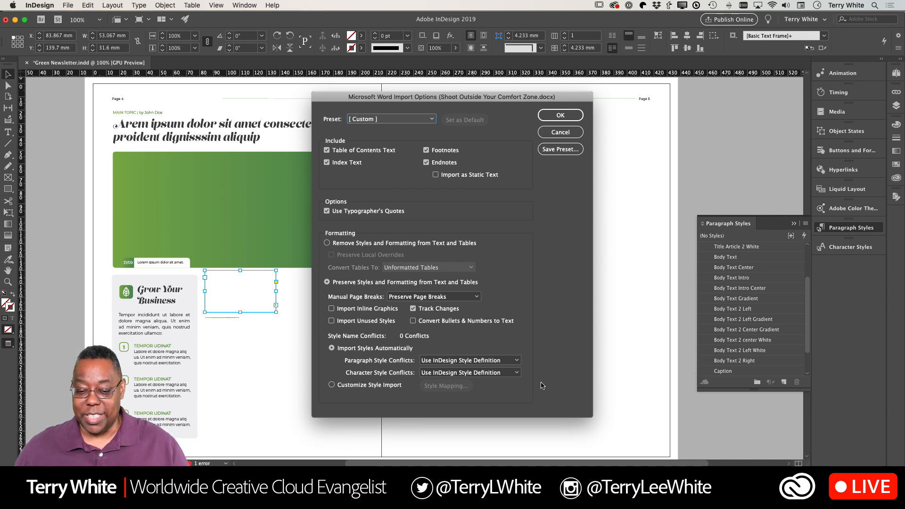
{"action": "mouse_move", "coordinate": [514, 331]}
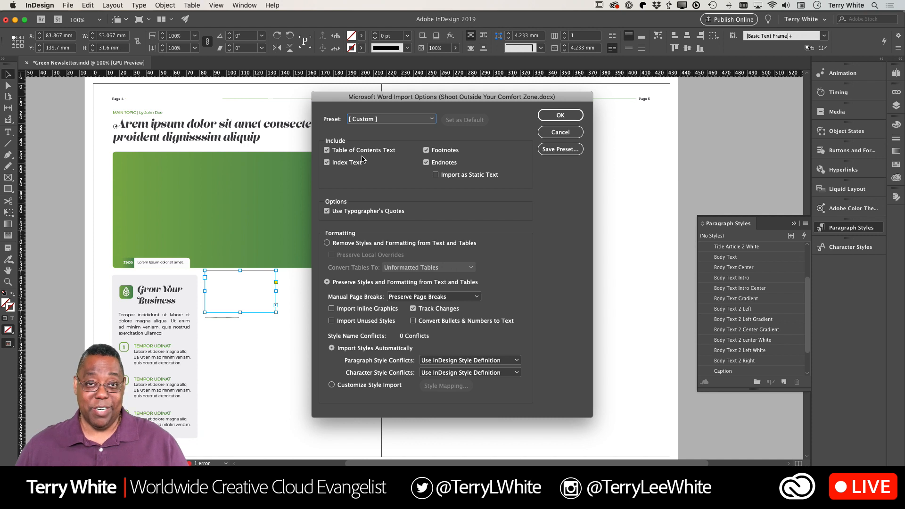
Step: Uncheck Table of Contents Text and Index Text in the Word import options
{"action": "left_click", "coordinate": [327, 149]}
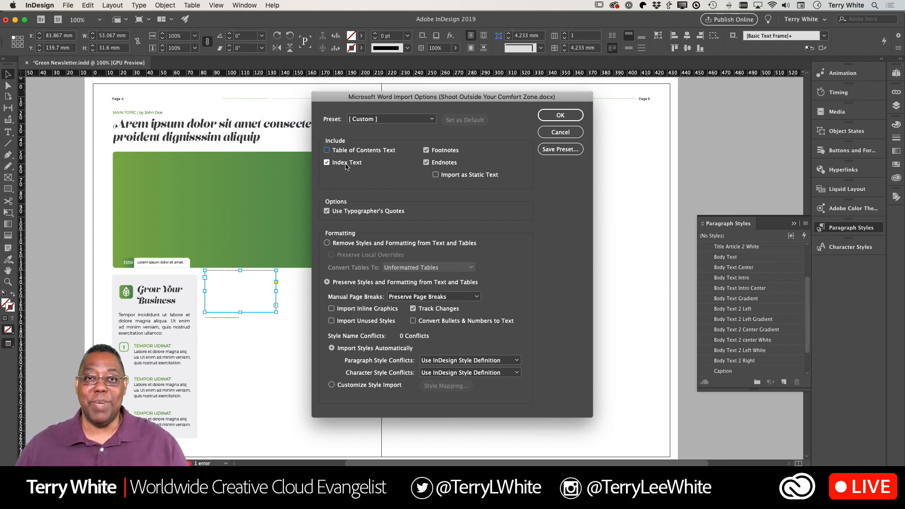
{"action": "left_click", "coordinate": [326, 162]}
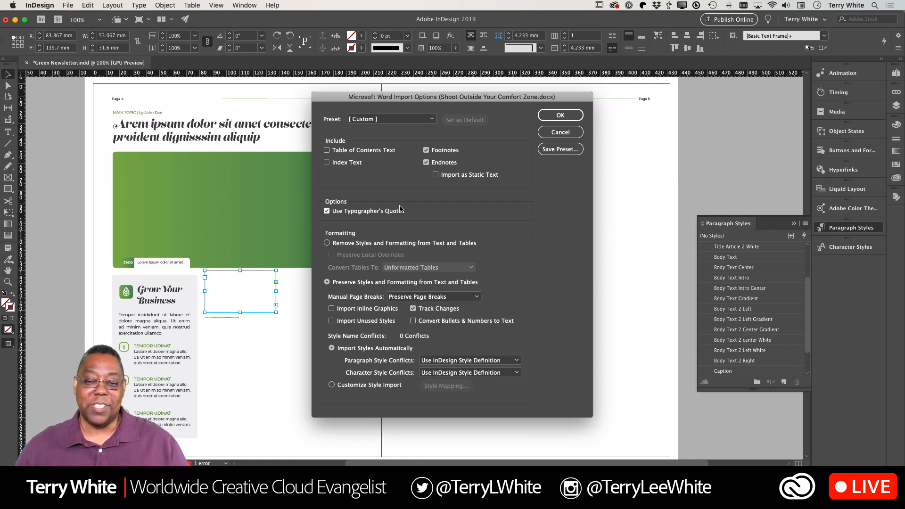
{"action": "mouse_move", "coordinate": [423, 196]}
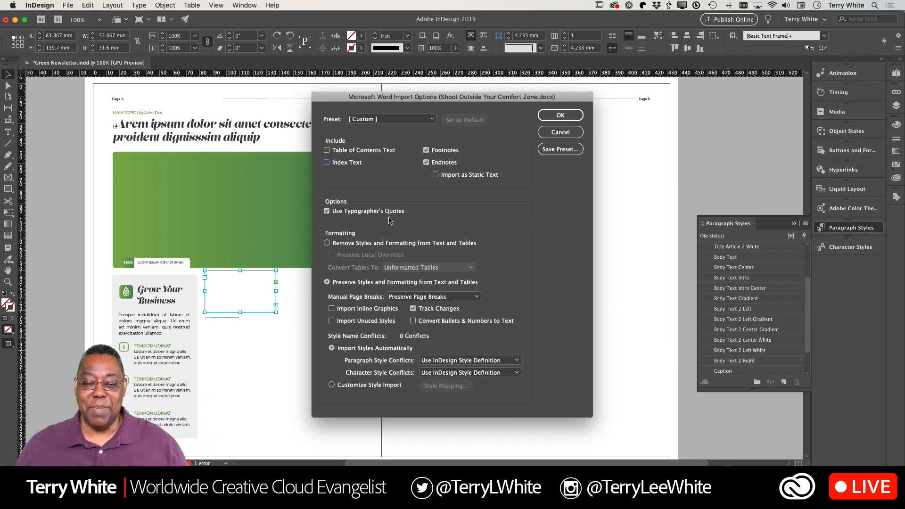
{"action": "mouse_move", "coordinate": [405, 241]}
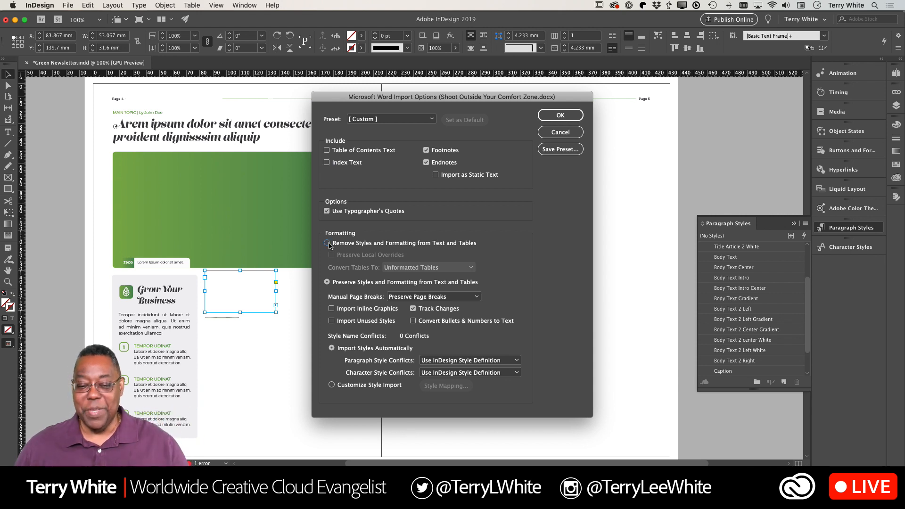
Step: Keep Preserve Styles and Formatting, leave inline graphics off, and choose Customize Style Import
{"action": "left_click", "coordinate": [326, 242]}
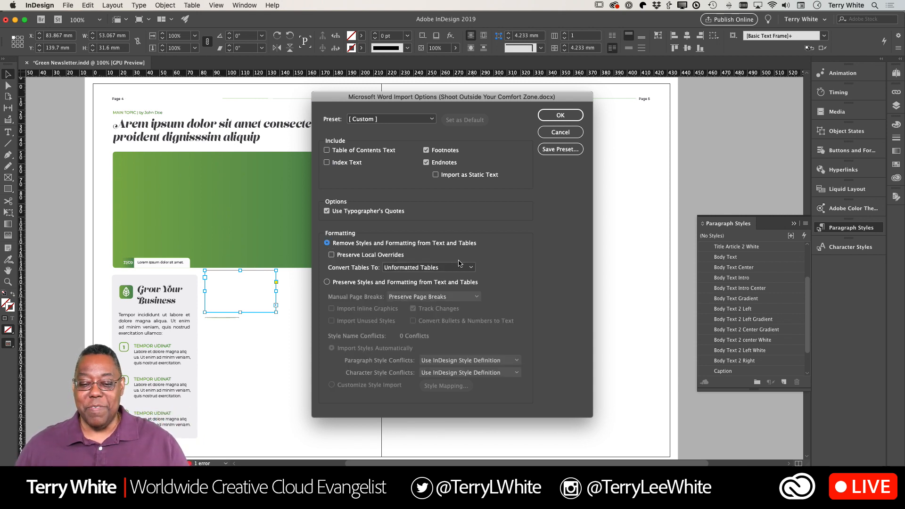
{"action": "mouse_move", "coordinate": [457, 337]}
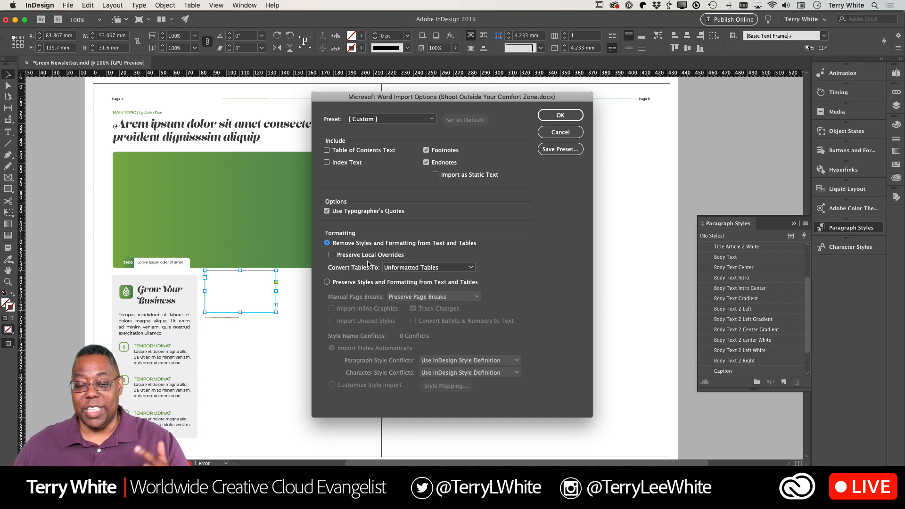
{"action": "left_click", "coordinate": [325, 282]}
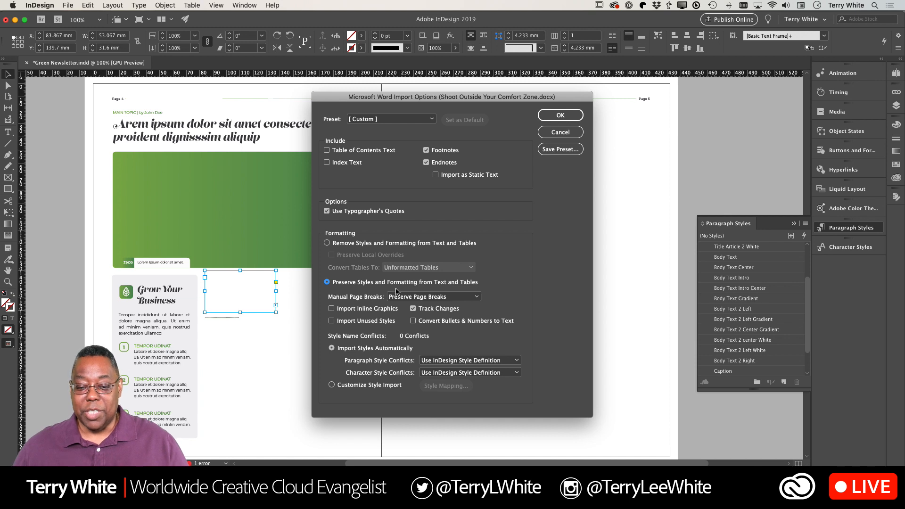
{"action": "mouse_move", "coordinate": [466, 289]}
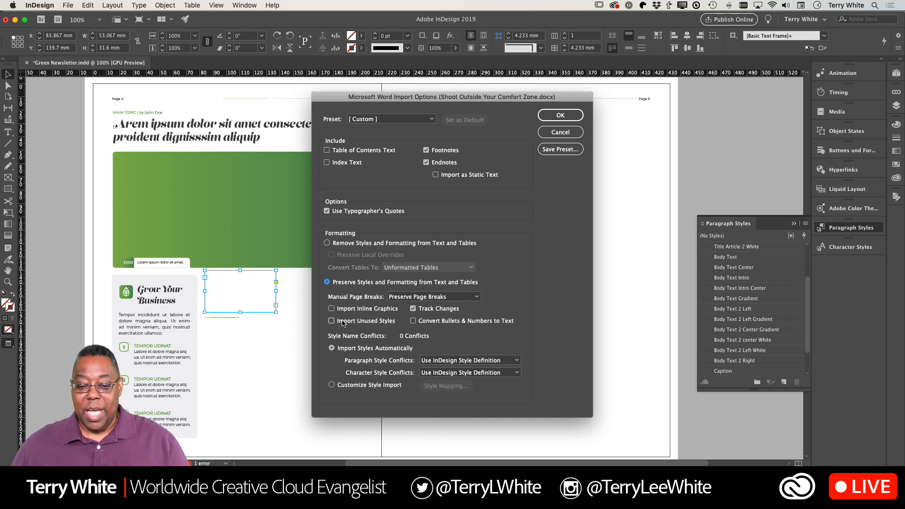
{"action": "mouse_move", "coordinate": [341, 319]}
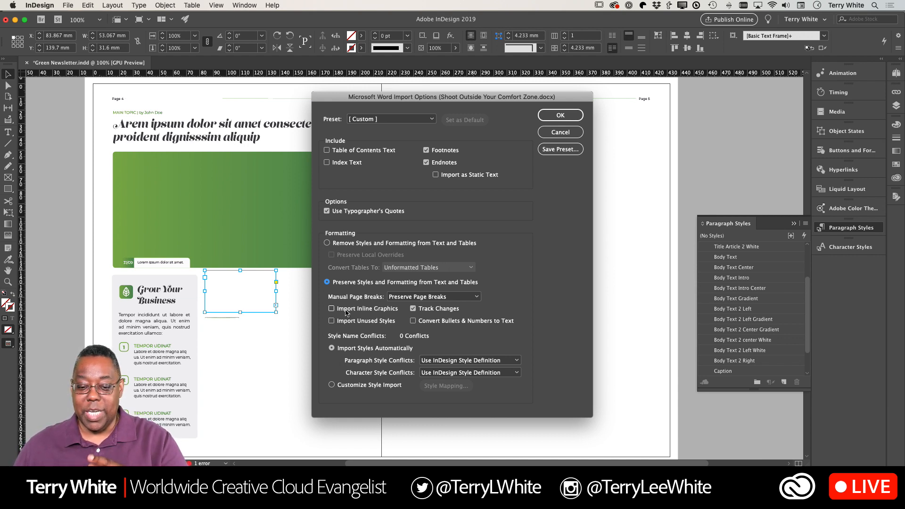
{"action": "left_click", "coordinate": [332, 308]}
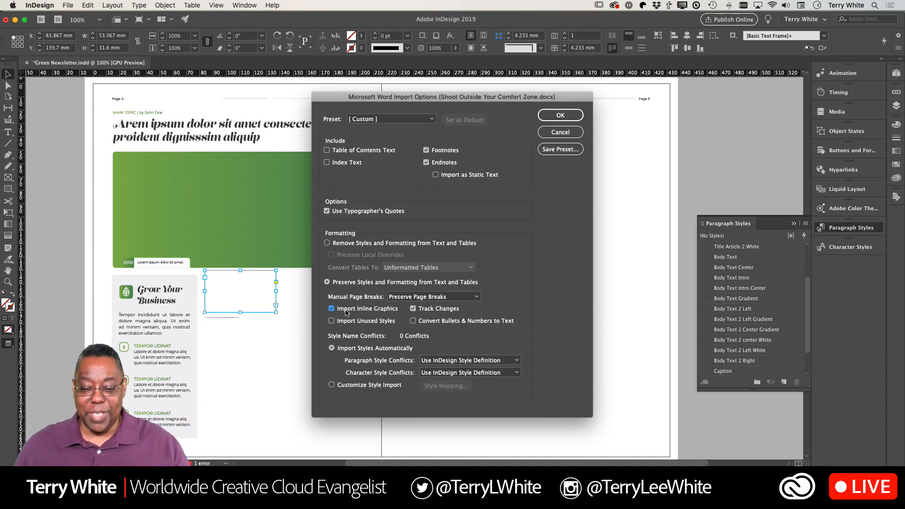
{"action": "left_click", "coordinate": [331, 308]}
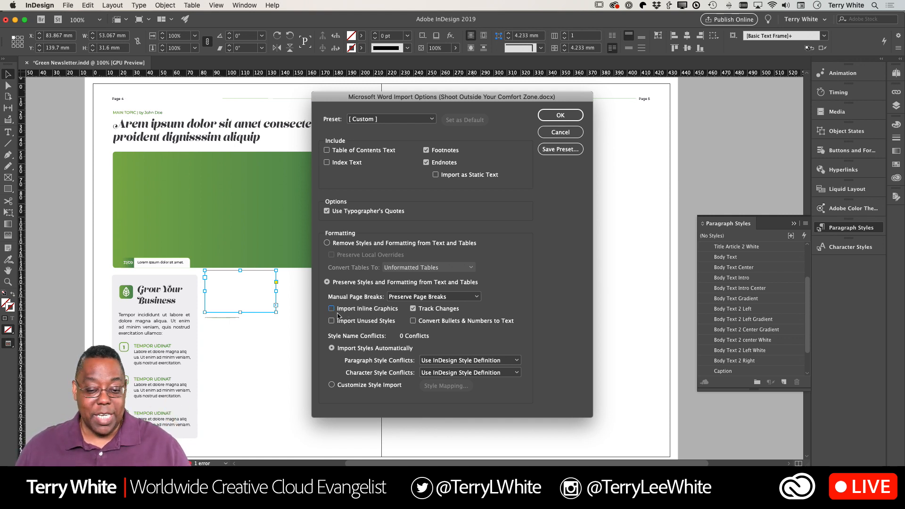
{"action": "mouse_move", "coordinate": [363, 330]}
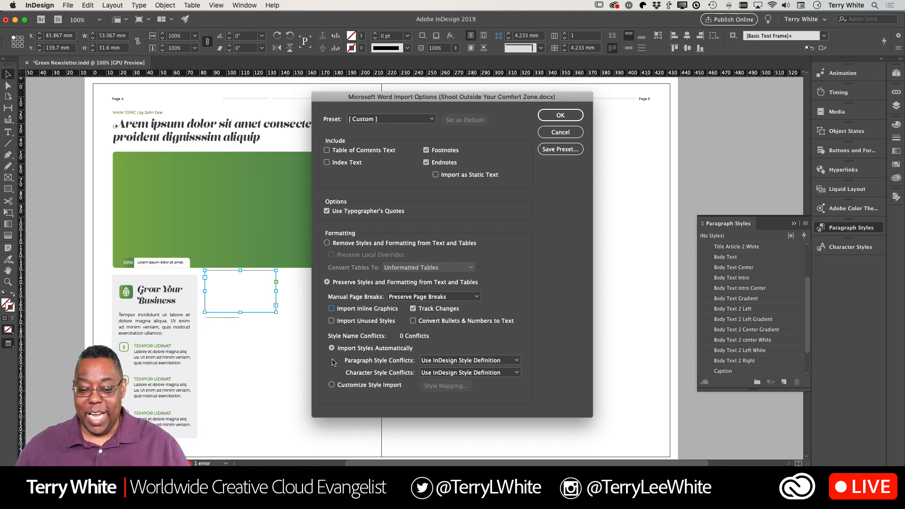
{"action": "mouse_move", "coordinate": [387, 394]}
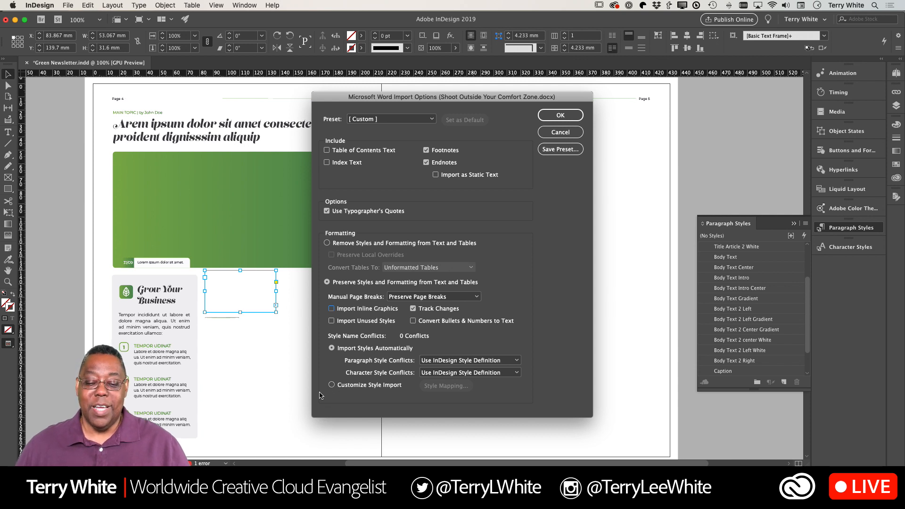
{"action": "left_click", "coordinate": [331, 384]}
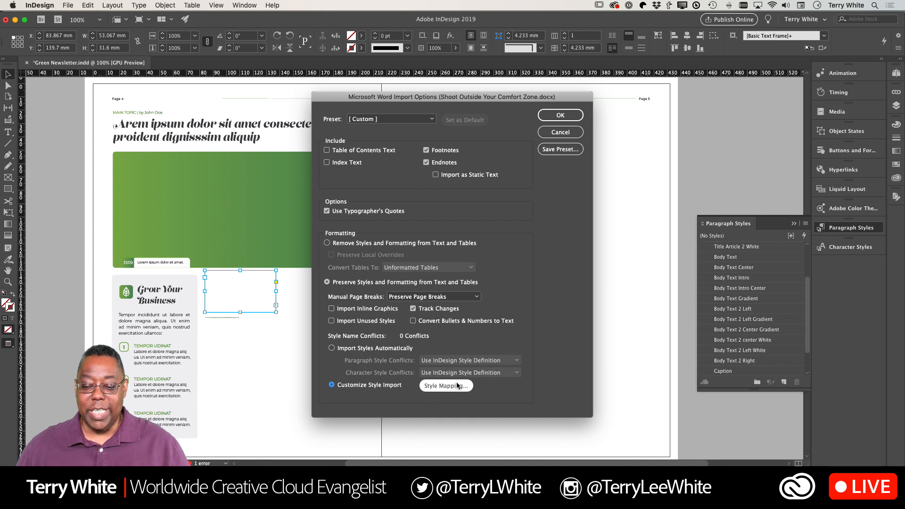
{"action": "mouse_move", "coordinate": [446, 391]}
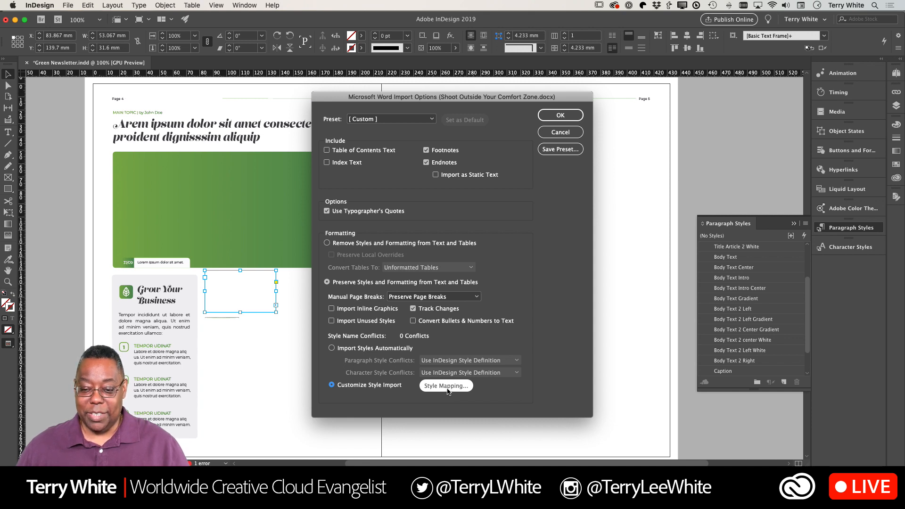
{"action": "left_click", "coordinate": [446, 385]}
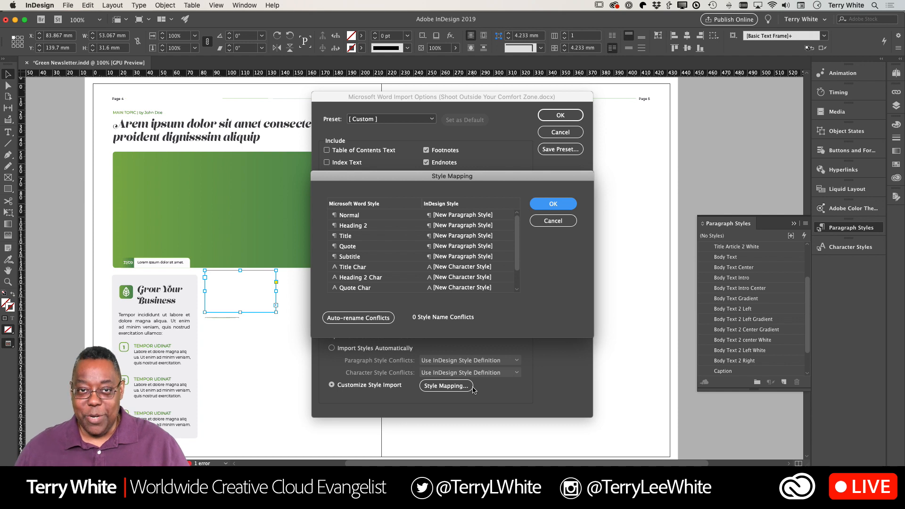
{"action": "mouse_move", "coordinate": [466, 394]}
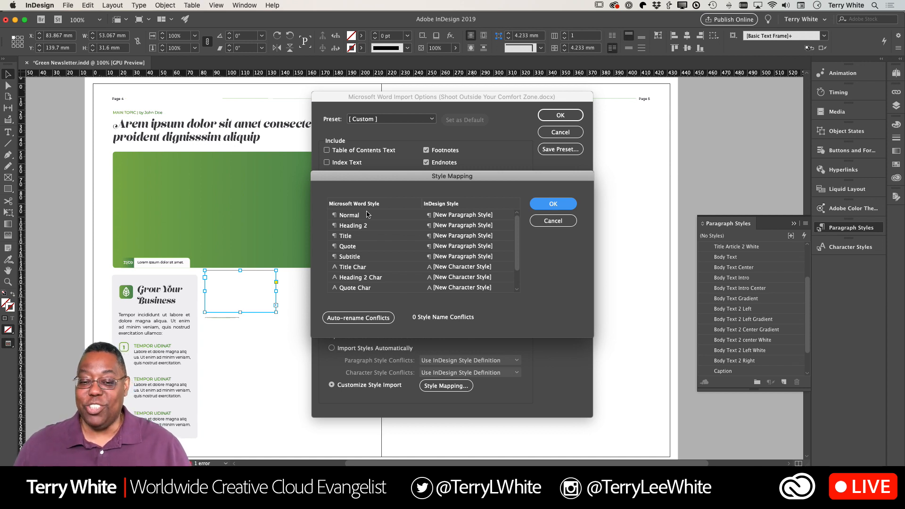
Step: Scroll the Style Mapping list of Word styles Normal, Heading 2, Title, Quote and Subtitle
{"action": "scroll", "scroll_direction": "down", "scroll_amount": 3}
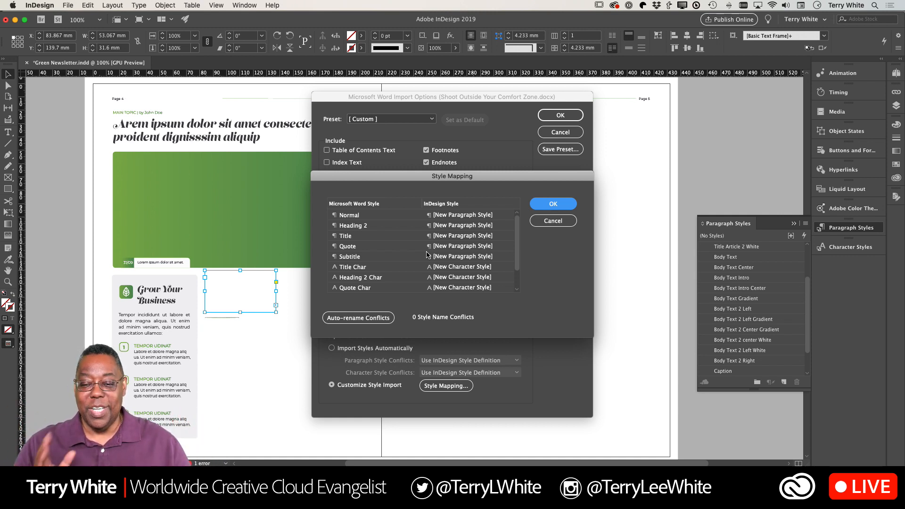
{"action": "mouse_move", "coordinate": [503, 238]}
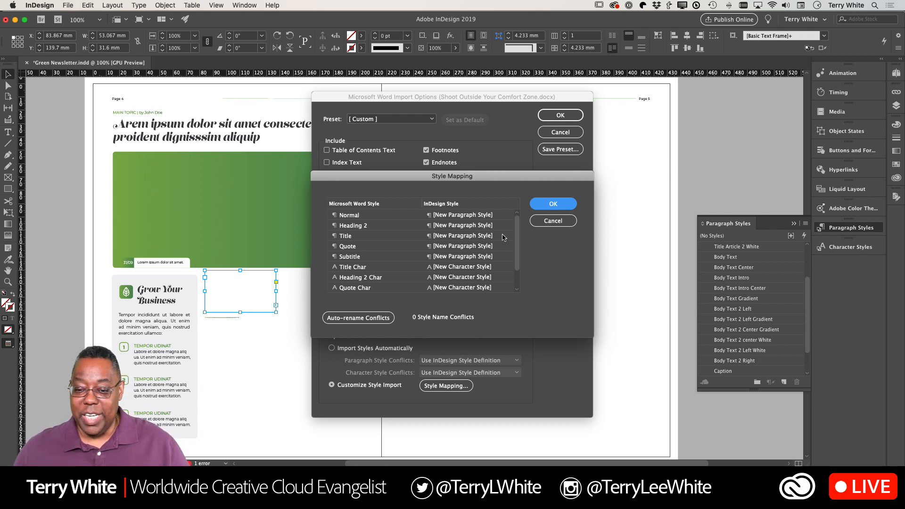
Step: Map Word Normal to Body Text 2 Left, Heading 2 to Body Text Intro, and Title to Title Article 2
{"action": "left_click", "coordinate": [471, 214]}
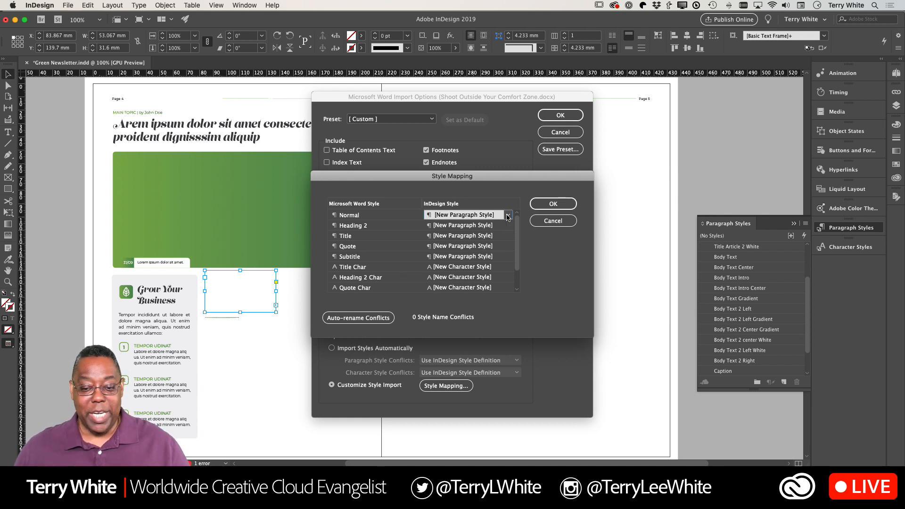
{"action": "left_click", "coordinate": [507, 215]}
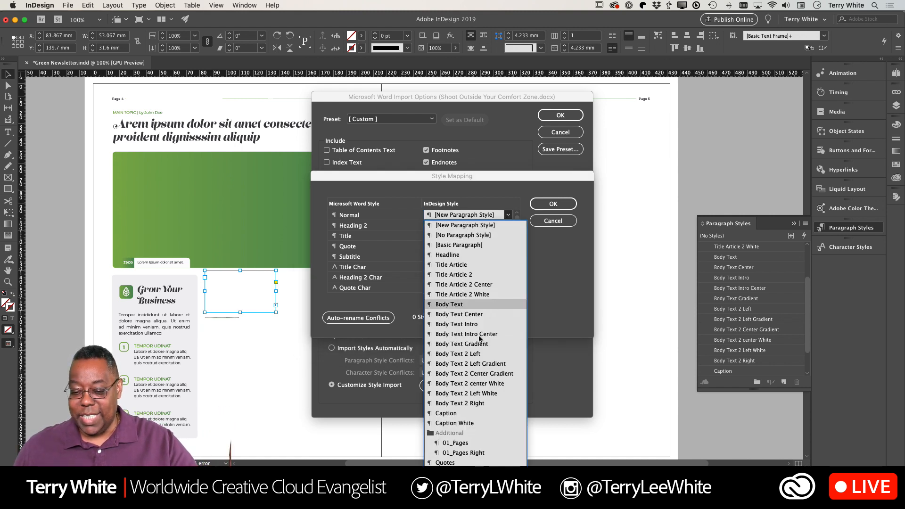
{"action": "mouse_move", "coordinate": [461, 357]}
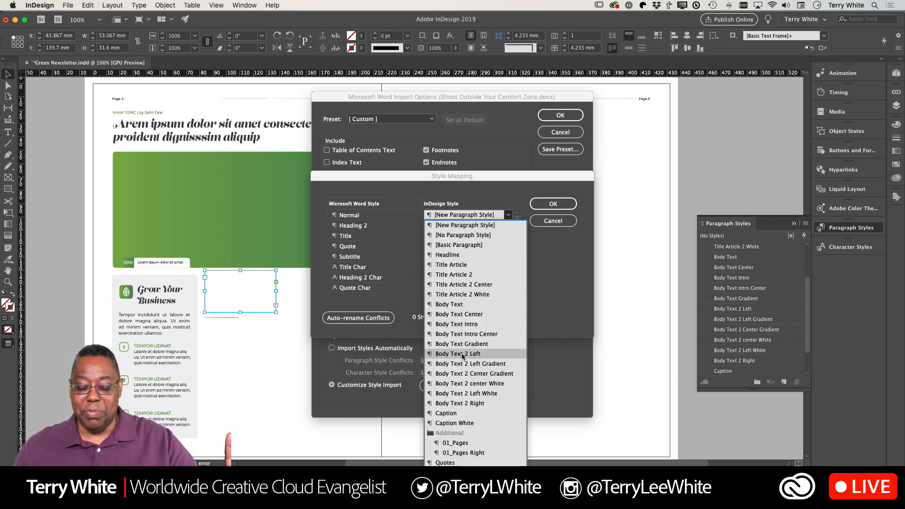
{"action": "left_click", "coordinate": [458, 353]}
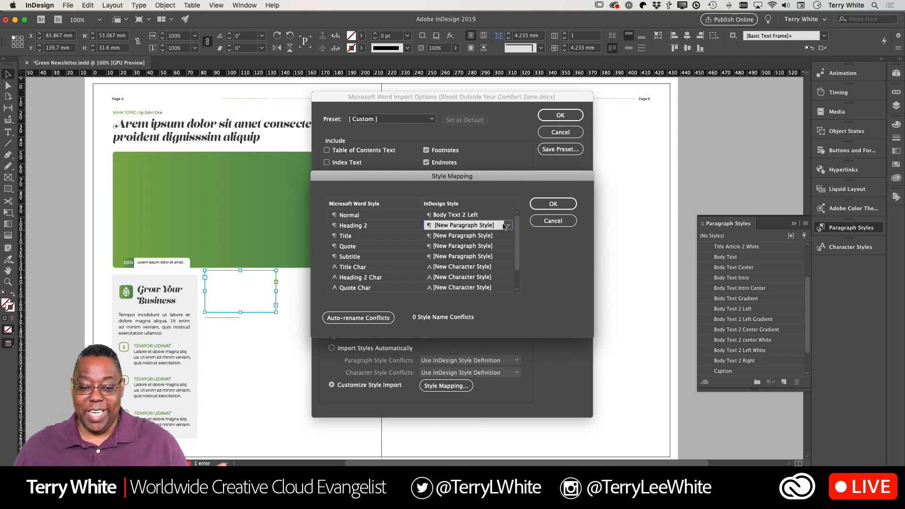
{"action": "left_click", "coordinate": [507, 226]}
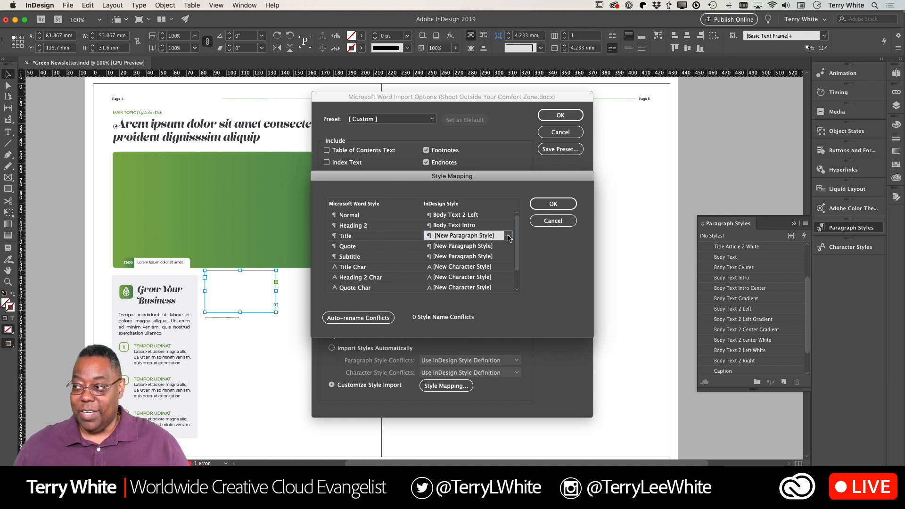
{"action": "left_click", "coordinate": [507, 236]}
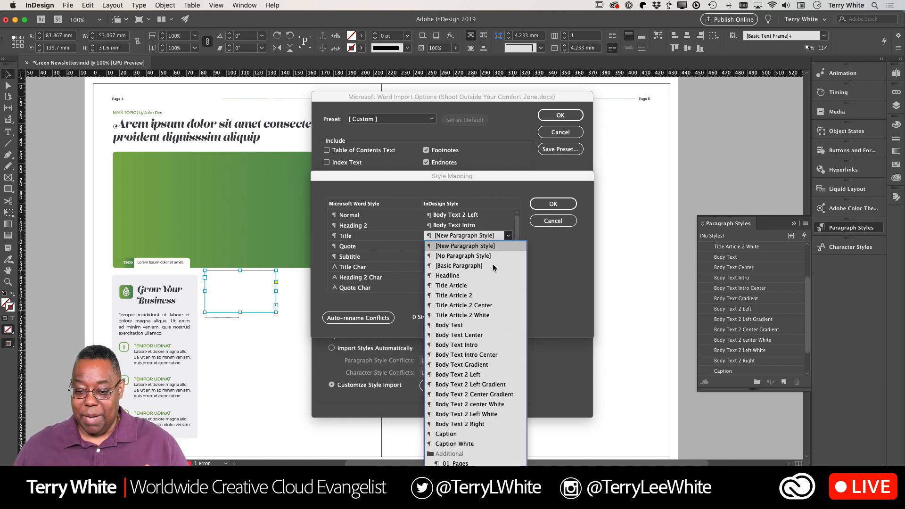
{"action": "left_click", "coordinate": [454, 295]}
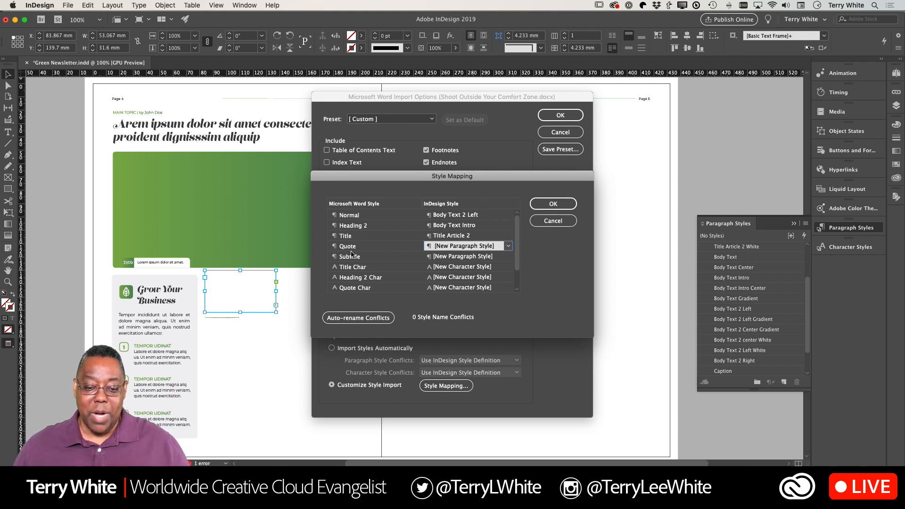
Step: Map Quote to Quotes and Subtitle to Body Text Center, keeping Title Char as a new character style
{"action": "left_click", "coordinate": [507, 246]}
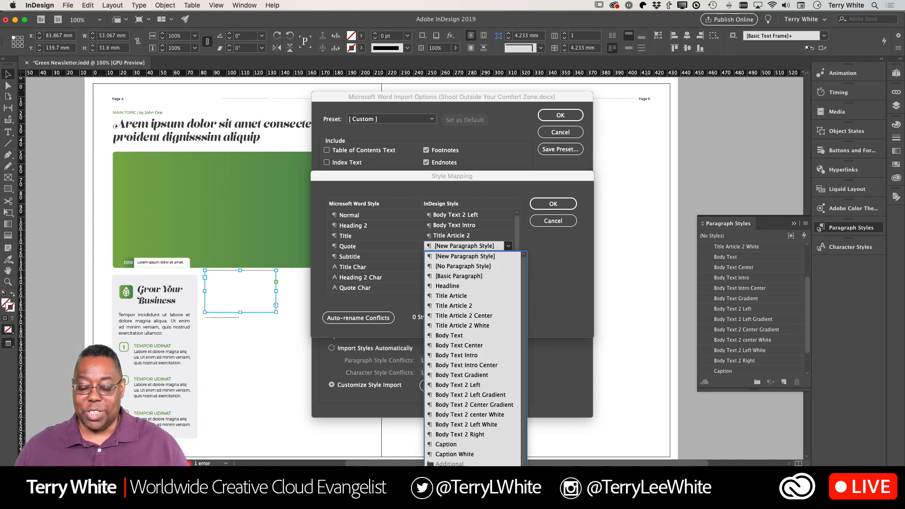
{"action": "left_click", "coordinate": [444, 246]}
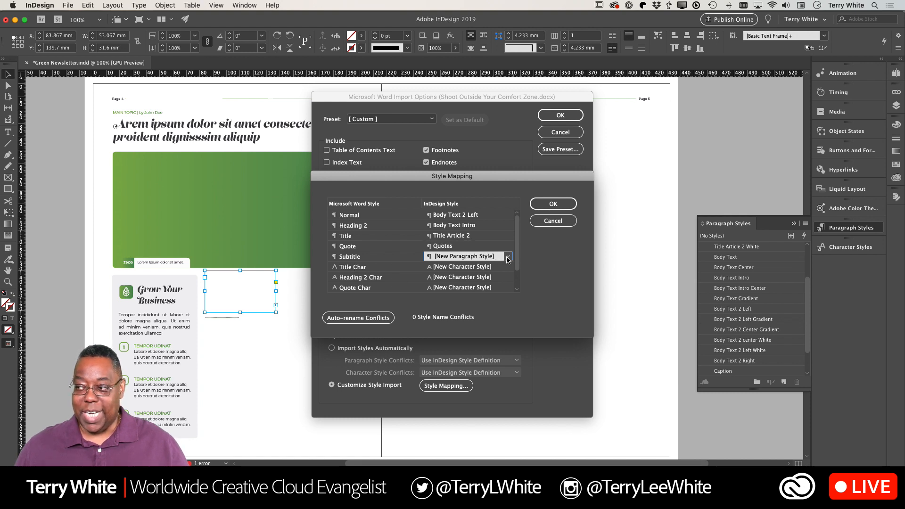
{"action": "left_click", "coordinate": [508, 257]}
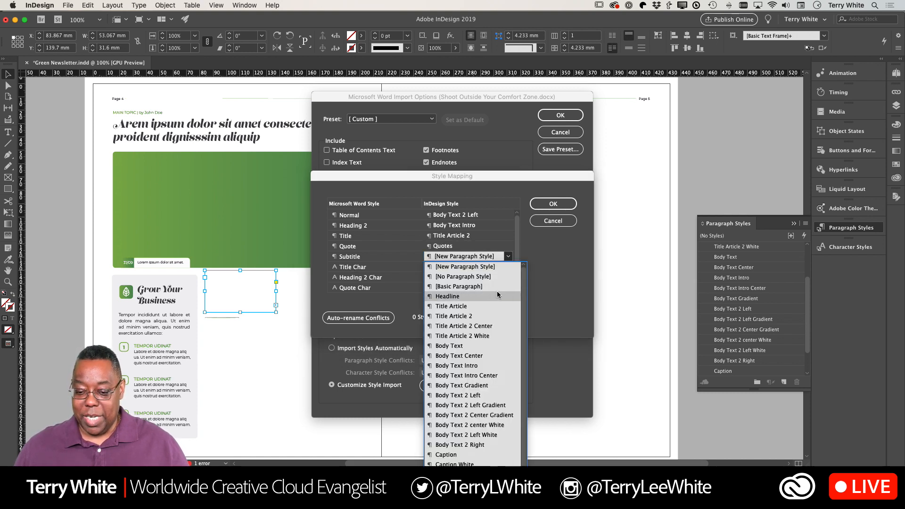
{"action": "left_click", "coordinate": [459, 355]}
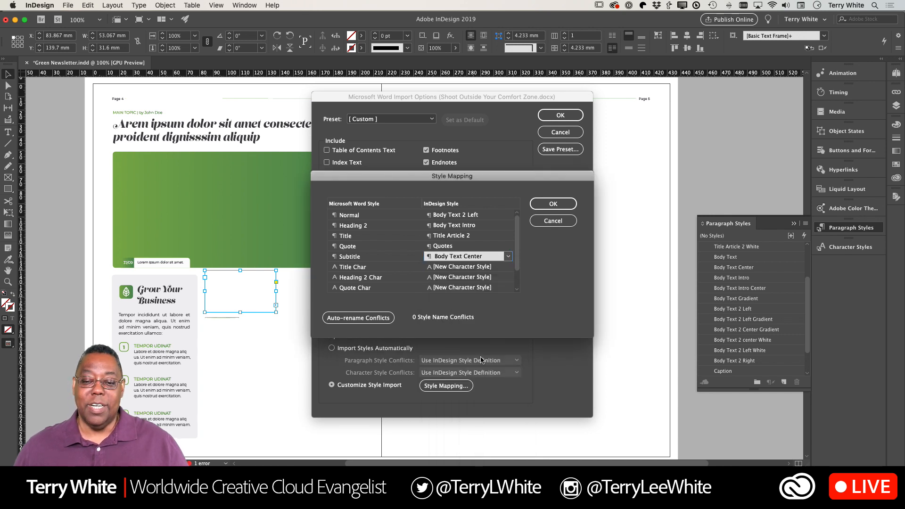
{"action": "mouse_move", "coordinate": [497, 314]}
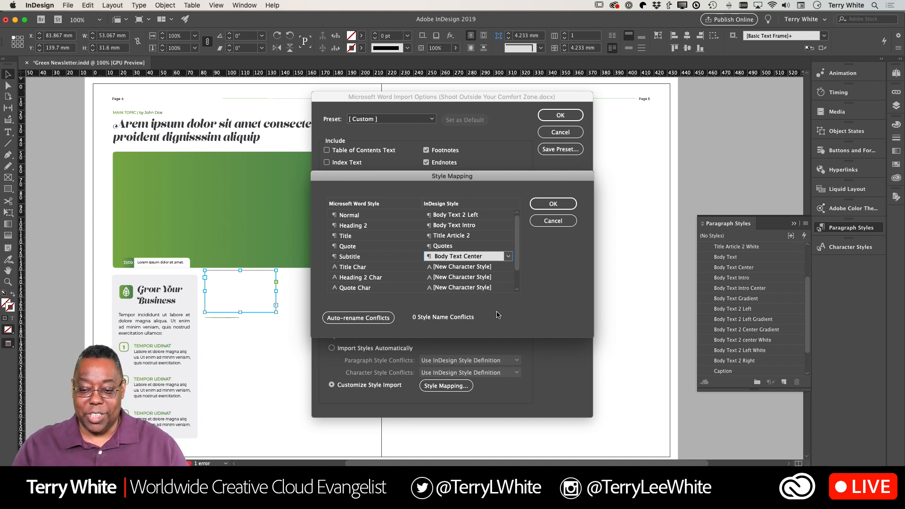
{"action": "mouse_move", "coordinate": [349, 266]}
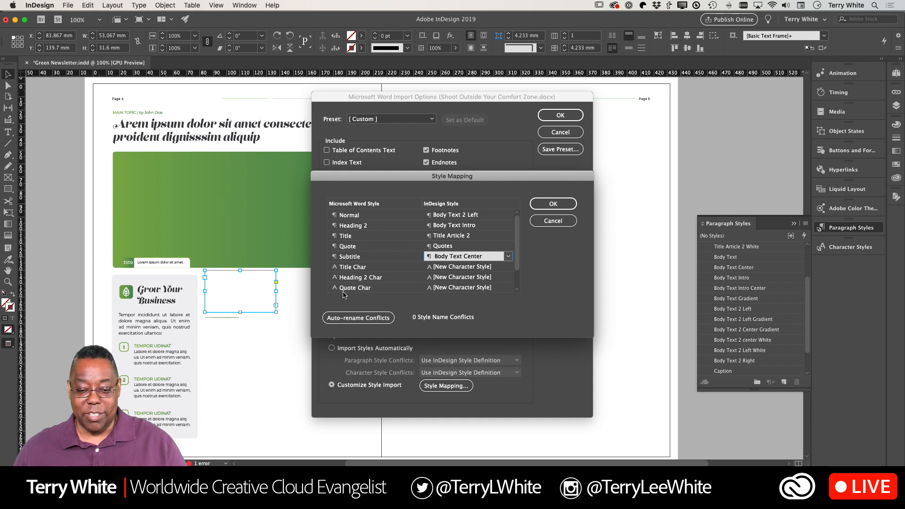
{"action": "left_click", "coordinate": [508, 266]}
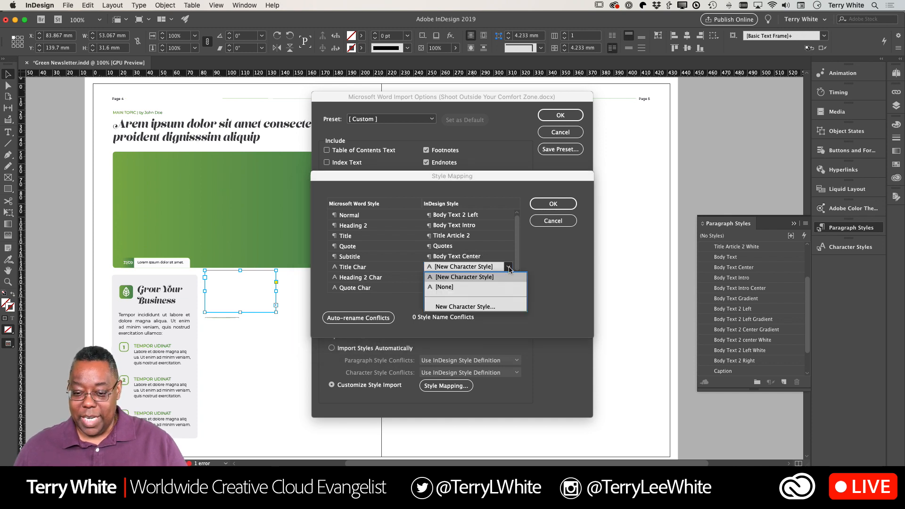
{"action": "left_click", "coordinate": [464, 277]}
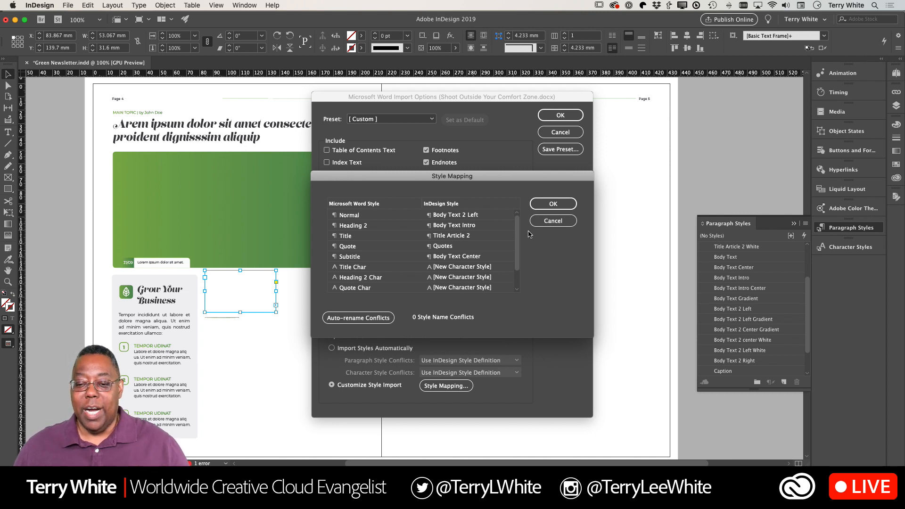
{"action": "left_click", "coordinate": [552, 203]}
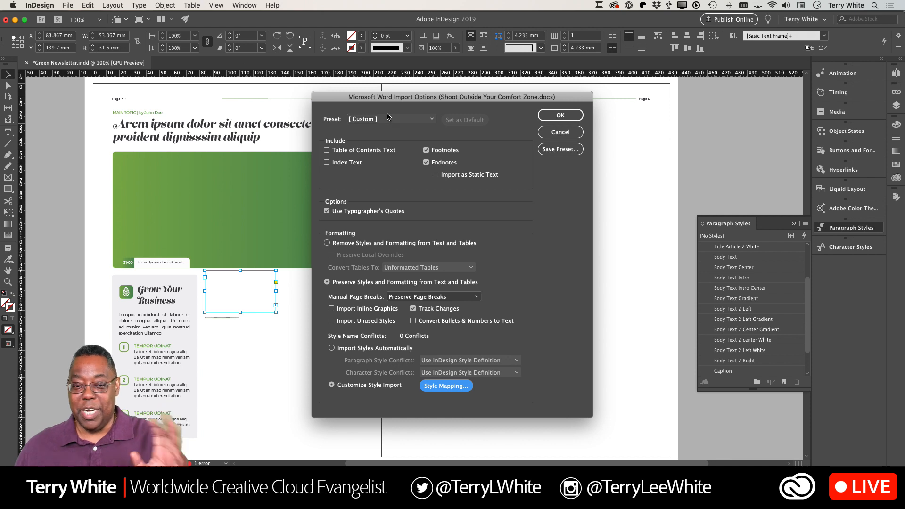
Step: Save the import settings as preset 'From that Word Guy' and accept the import options
{"action": "left_click", "coordinate": [560, 149]}
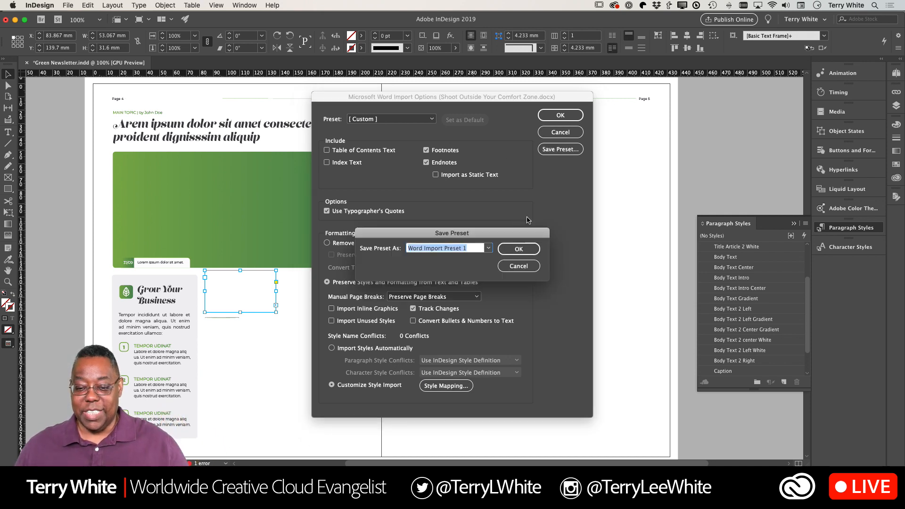
{"action": "type", "text": "From"}
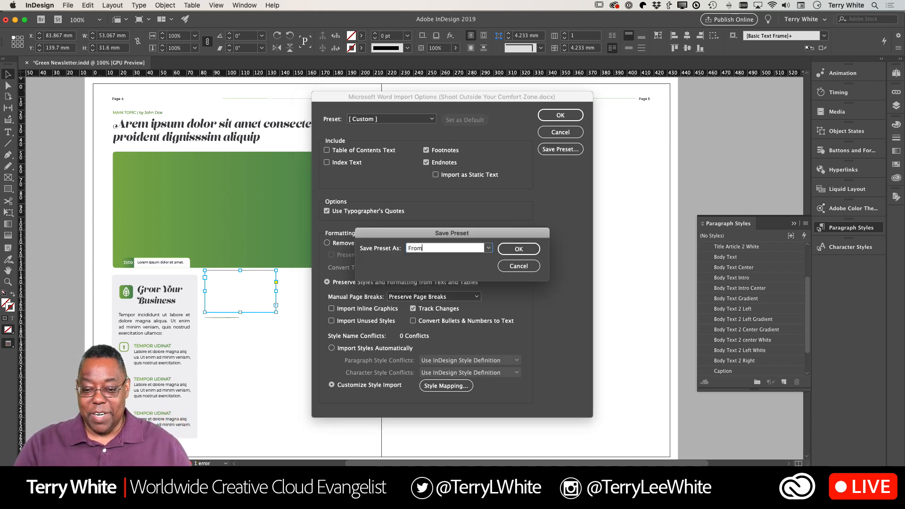
{"action": "type", "text": "that Word Guy"}
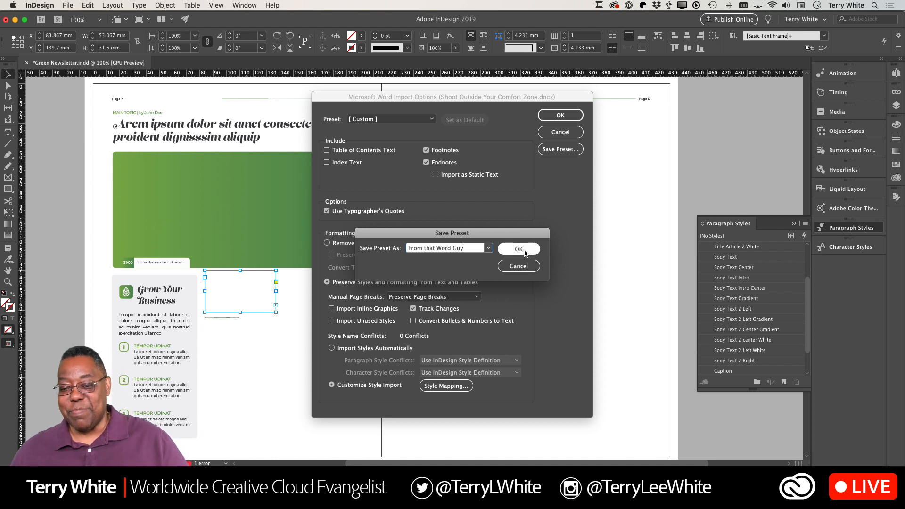
{"action": "left_click", "coordinate": [518, 249]}
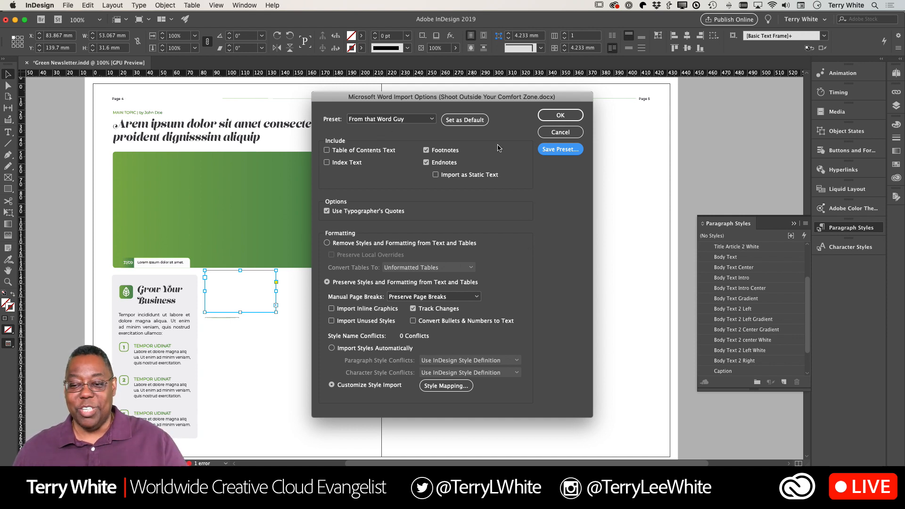
{"action": "mouse_move", "coordinate": [515, 150]}
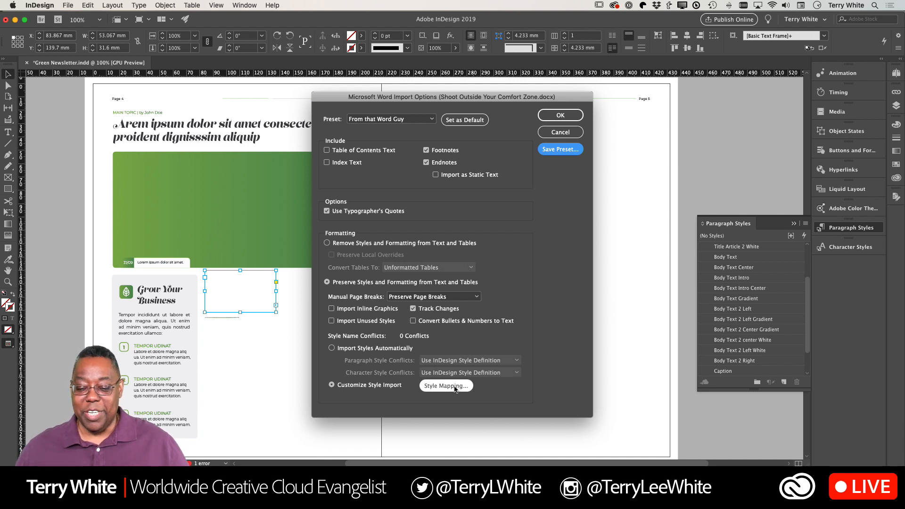
{"action": "mouse_move", "coordinate": [534, 327]}
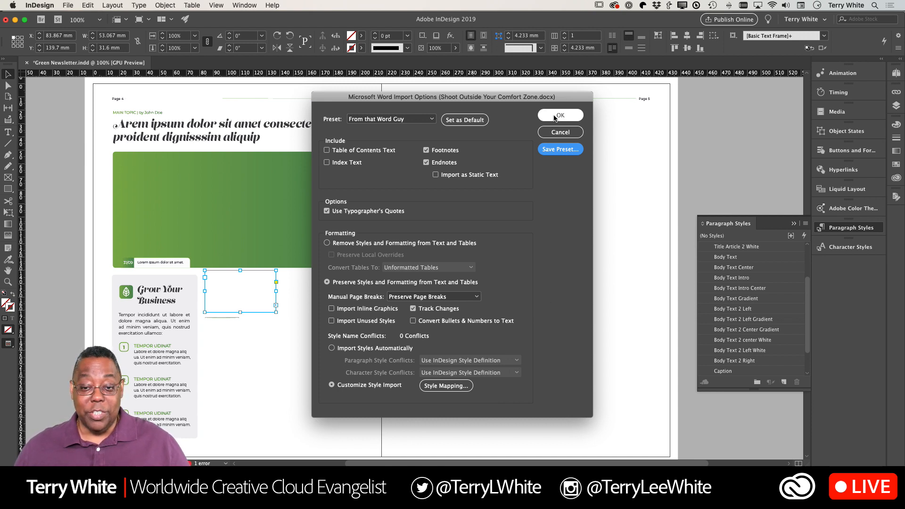
{"action": "left_click", "coordinate": [560, 115]}
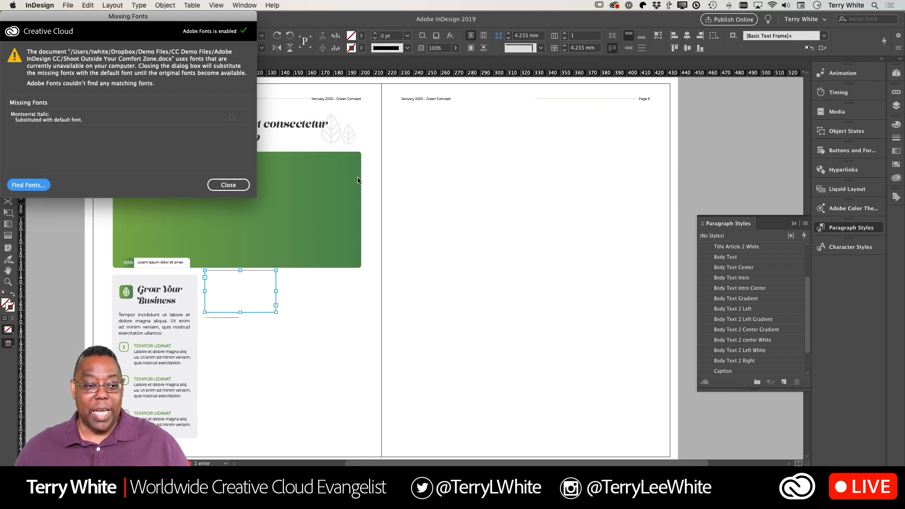
{"action": "mouse_move", "coordinate": [257, 198]}
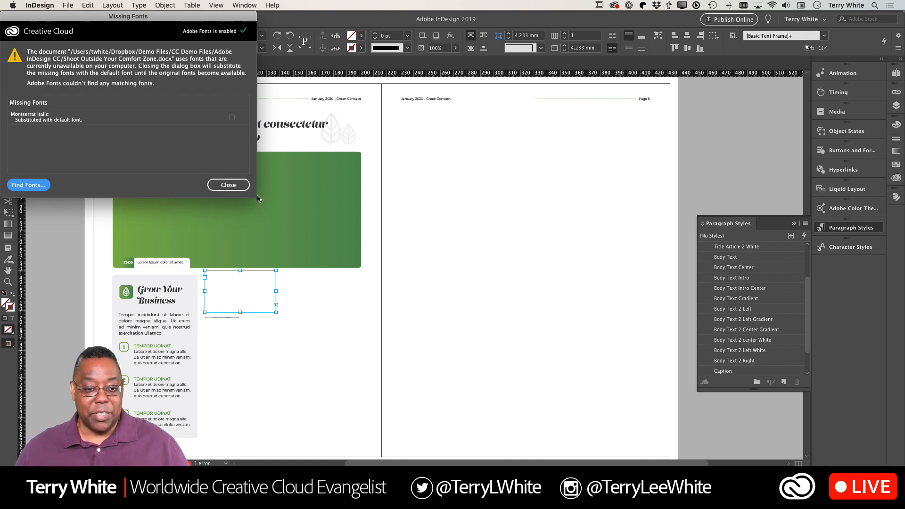
Step: Close the Missing Fonts warning and view the article flowing across pages 4–5
{"action": "left_click", "coordinate": [228, 185]}
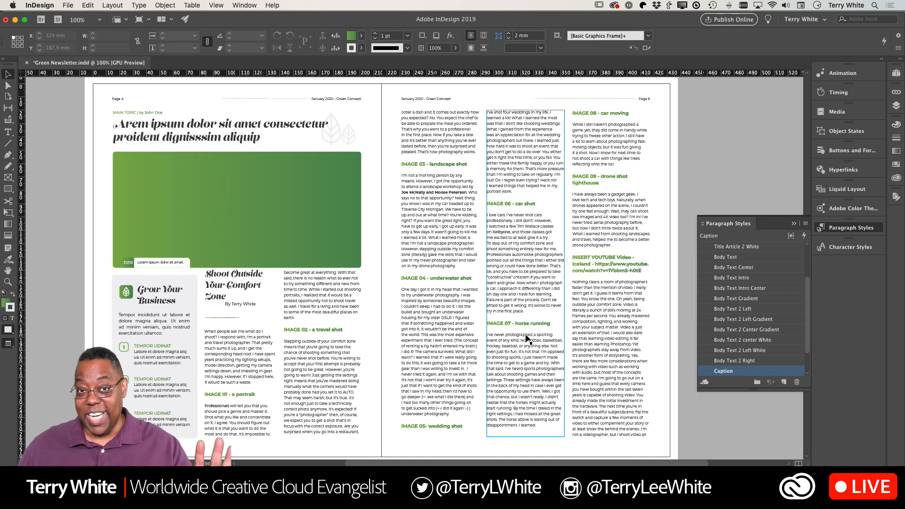
{"action": "scroll", "scroll_direction": "down", "scroll_amount": 3}
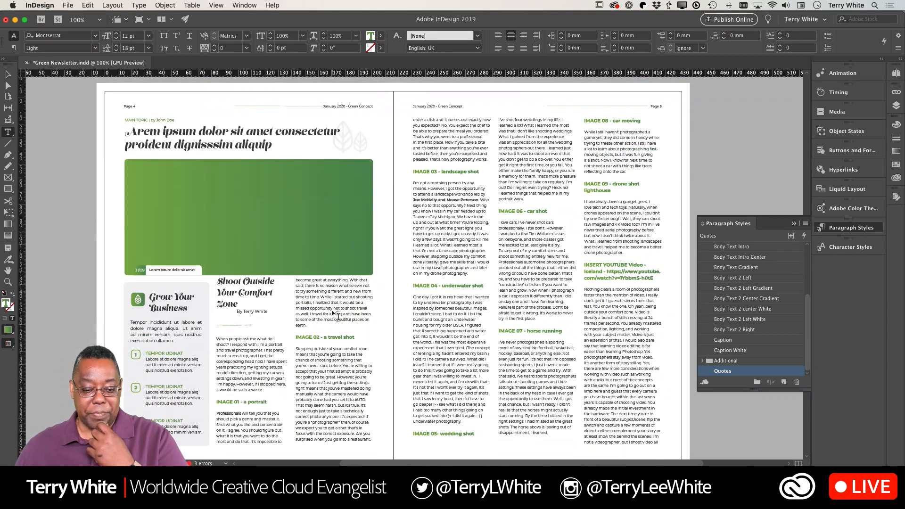
{"action": "scroll", "scroll_direction": "down", "scroll_amount": 3}
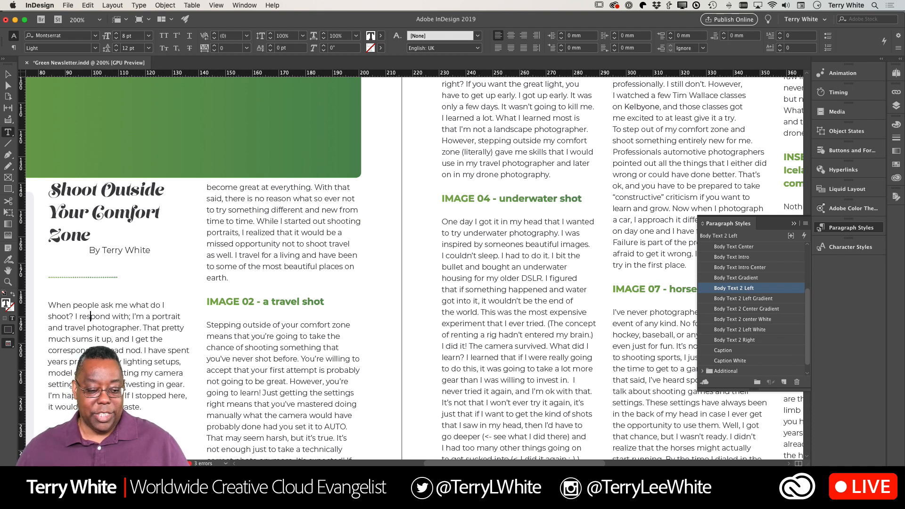
{"action": "left_click", "coordinate": [731, 256]}
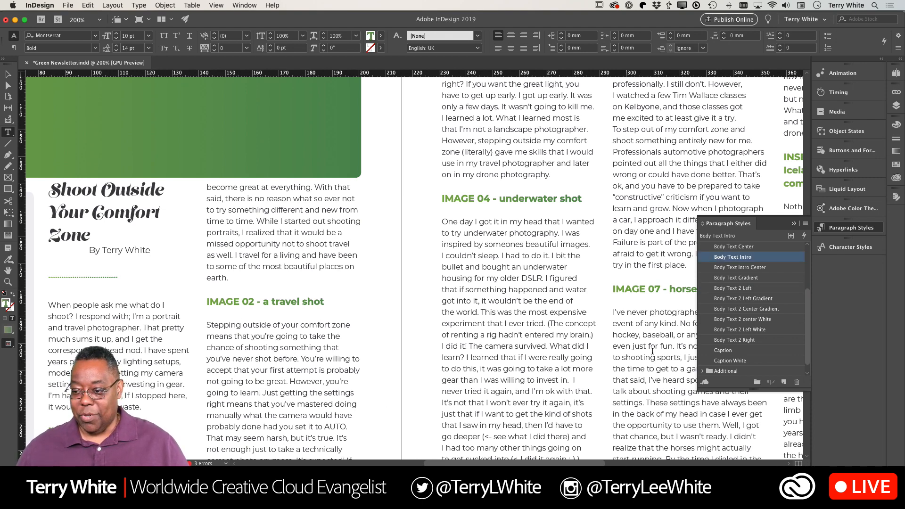
{"action": "mouse_move", "coordinate": [714, 281]}
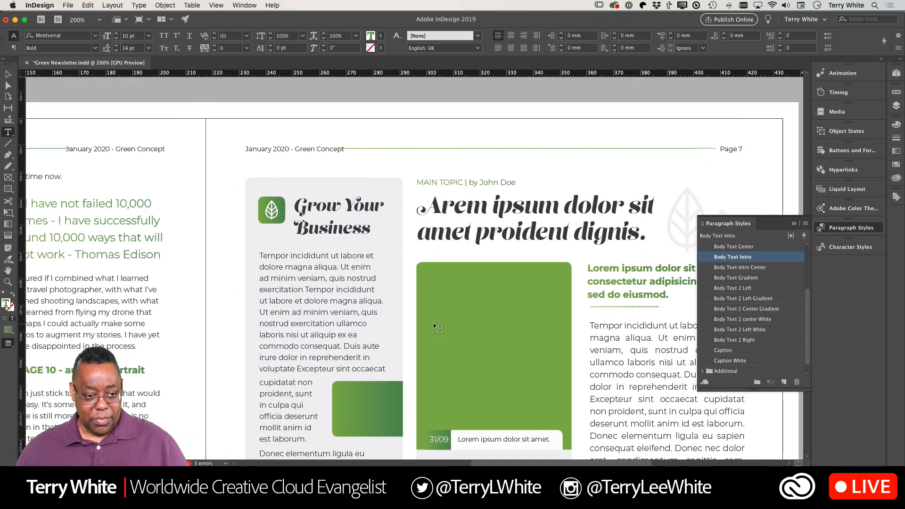
{"action": "scroll", "scroll_direction": "down", "scroll_amount": 3}
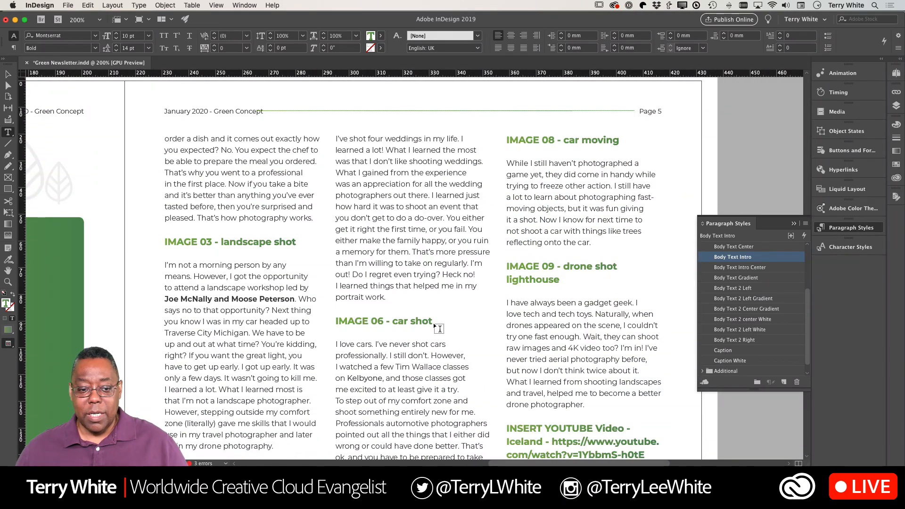
{"action": "left_click", "coordinate": [732, 287]}
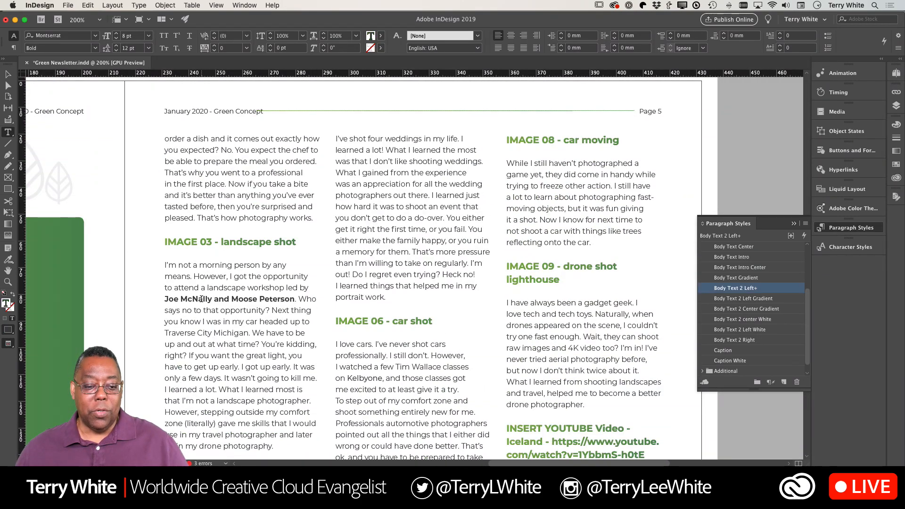